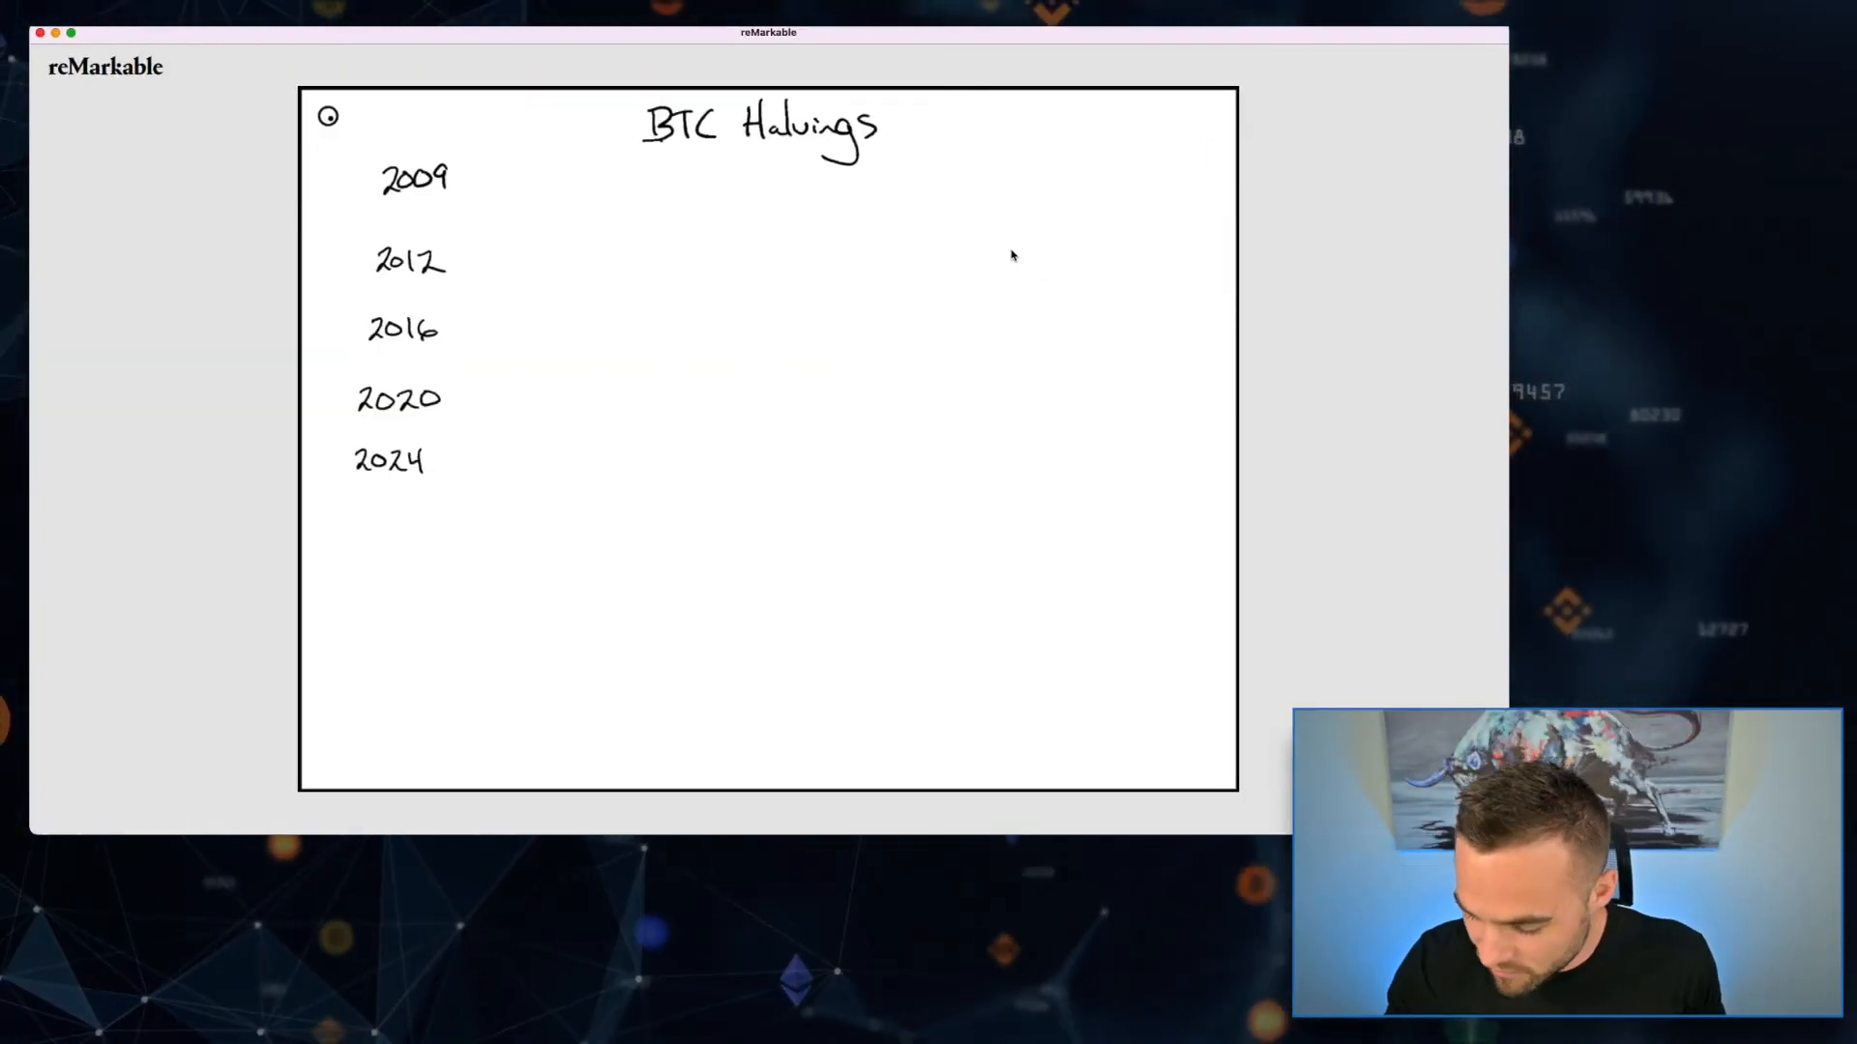
- Handwrite block rewards 50, 25, 12.5, 6.25, 3.125 beside the years and underline the title
{"action": "left_click_drag", "start_coordinate": [646, 149], "coordinate": [931, 149]}
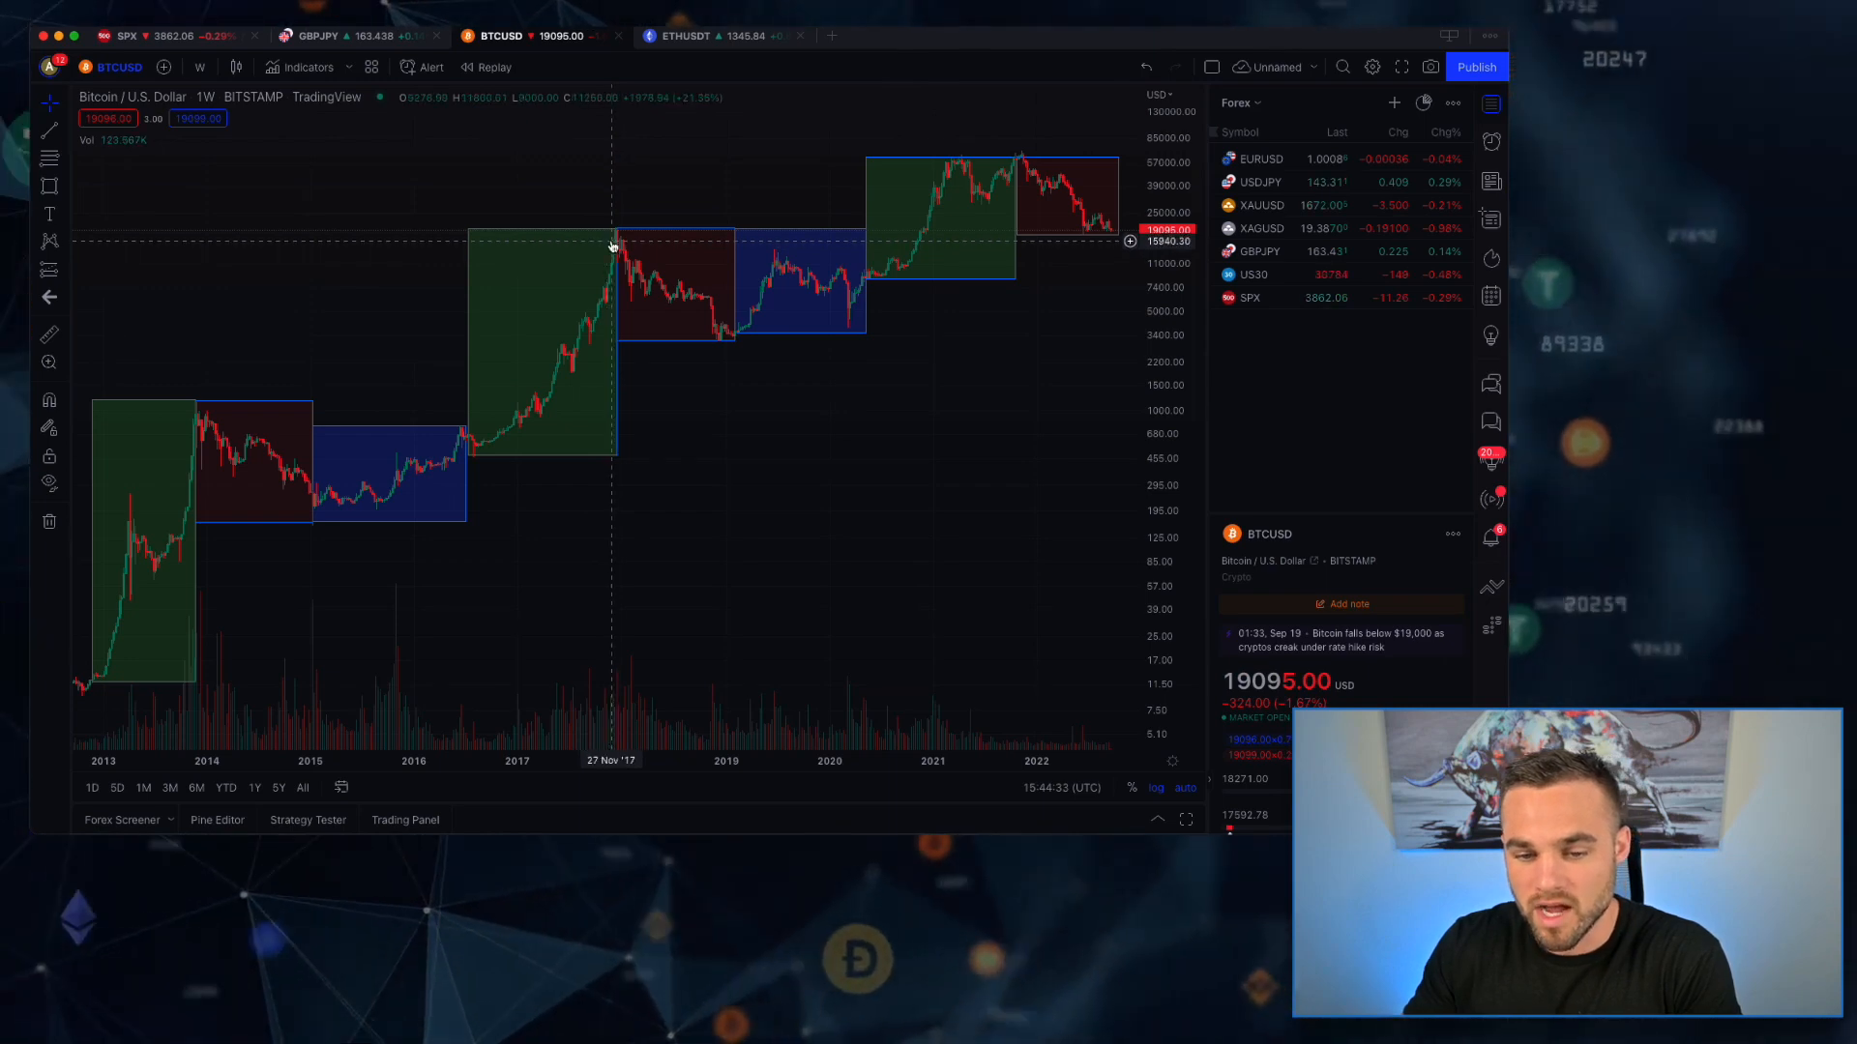
{"action": "mouse_move", "coordinate": [721, 313]}
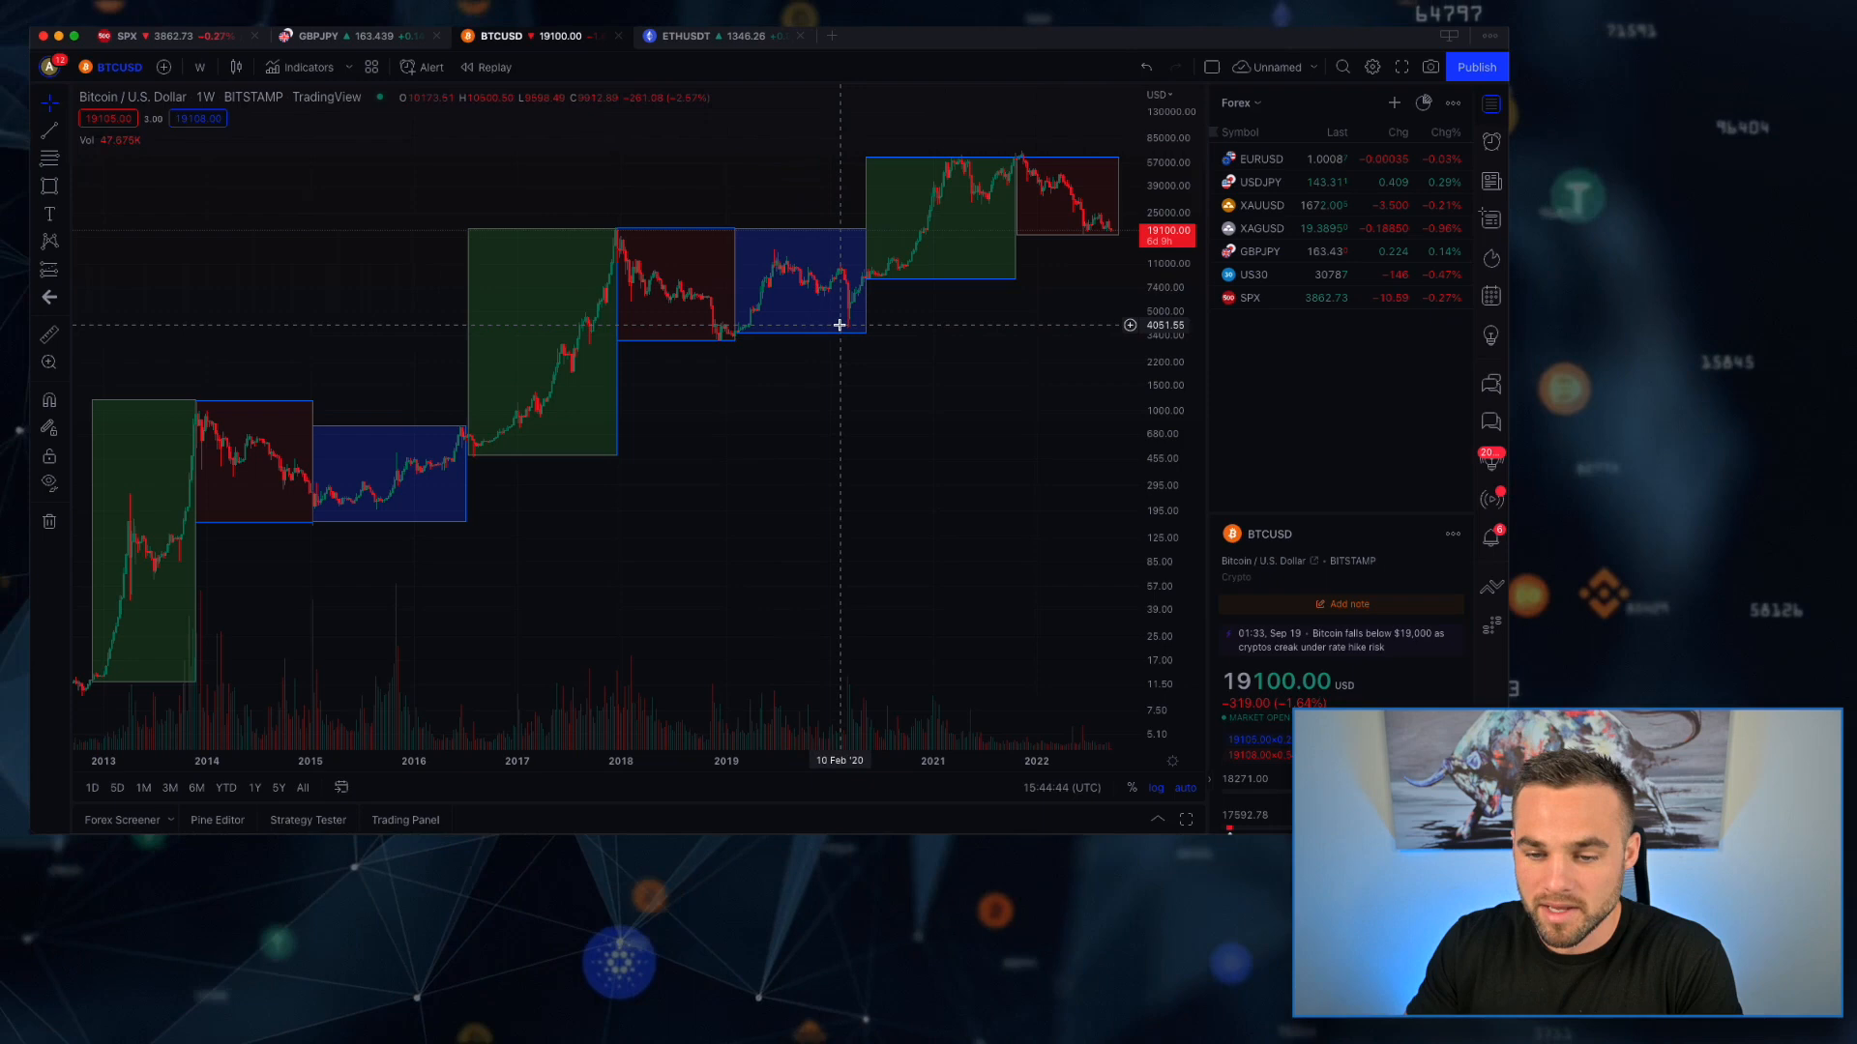
{"action": "mouse_move", "coordinate": [903, 263]}
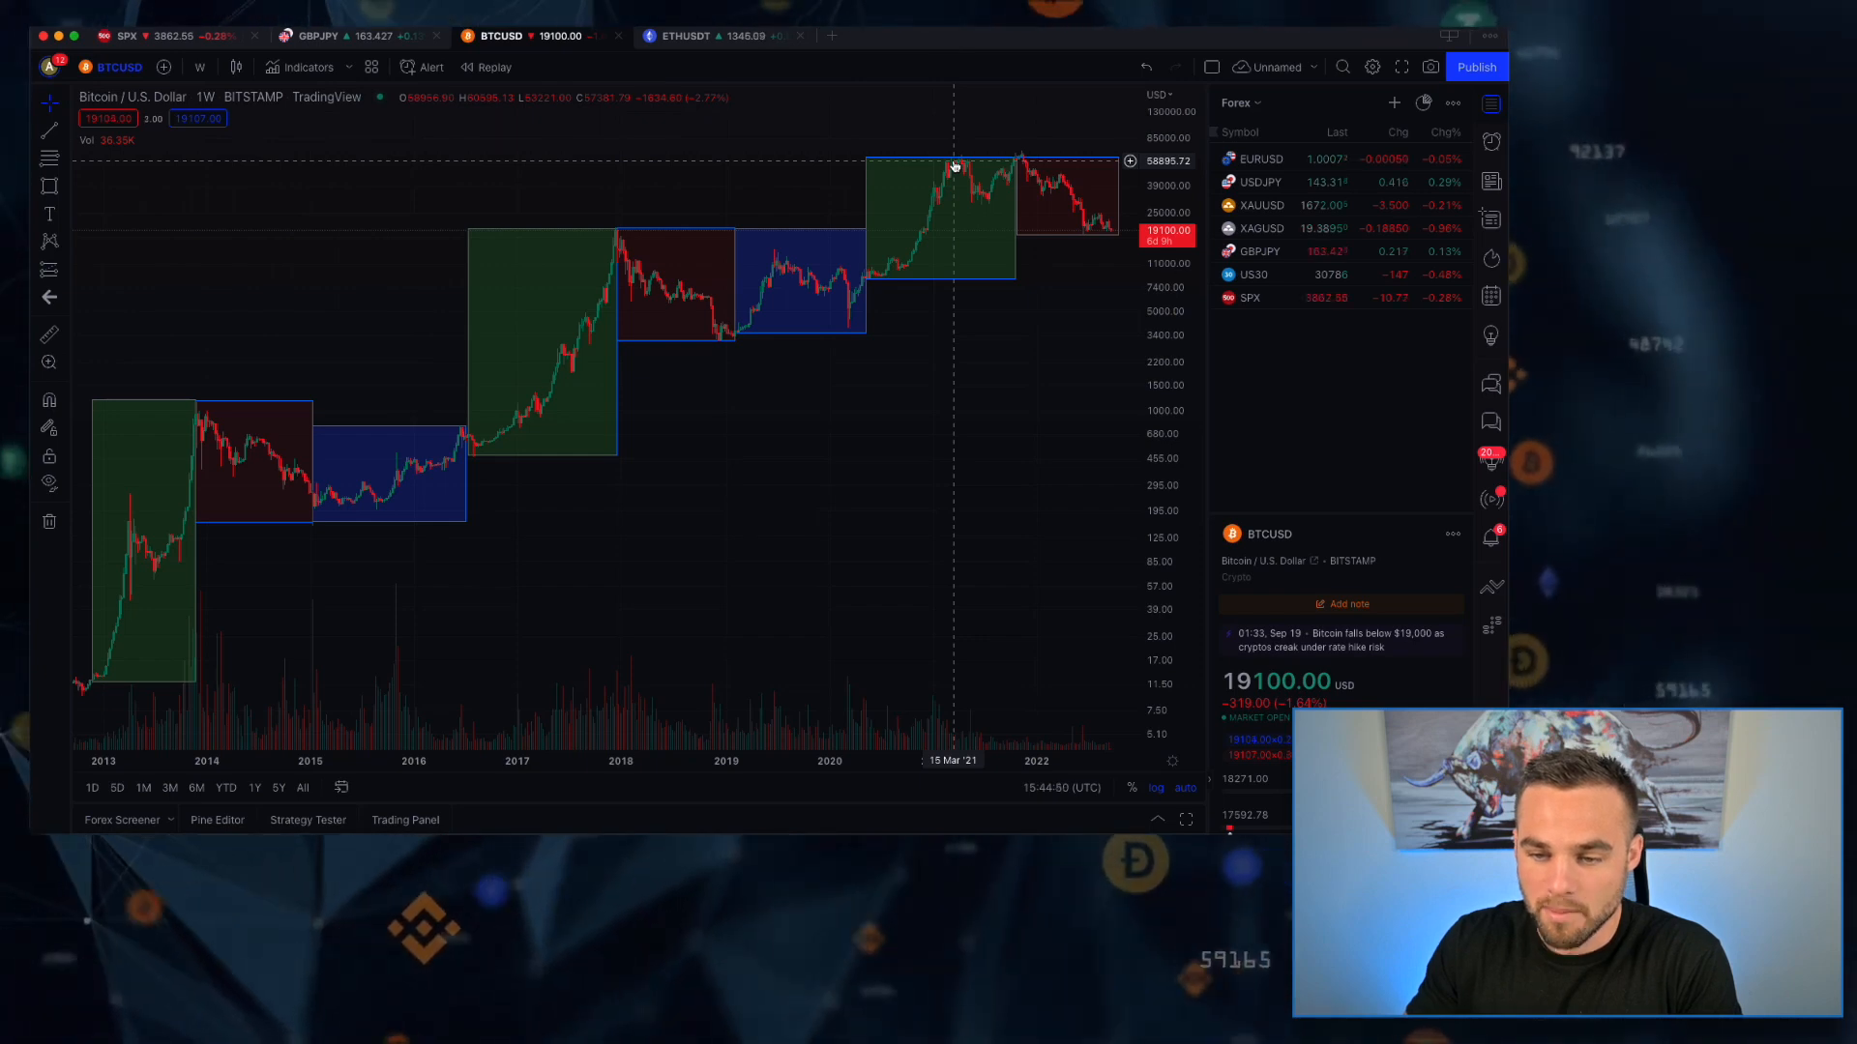
{"action": "mouse_move", "coordinate": [1006, 170]}
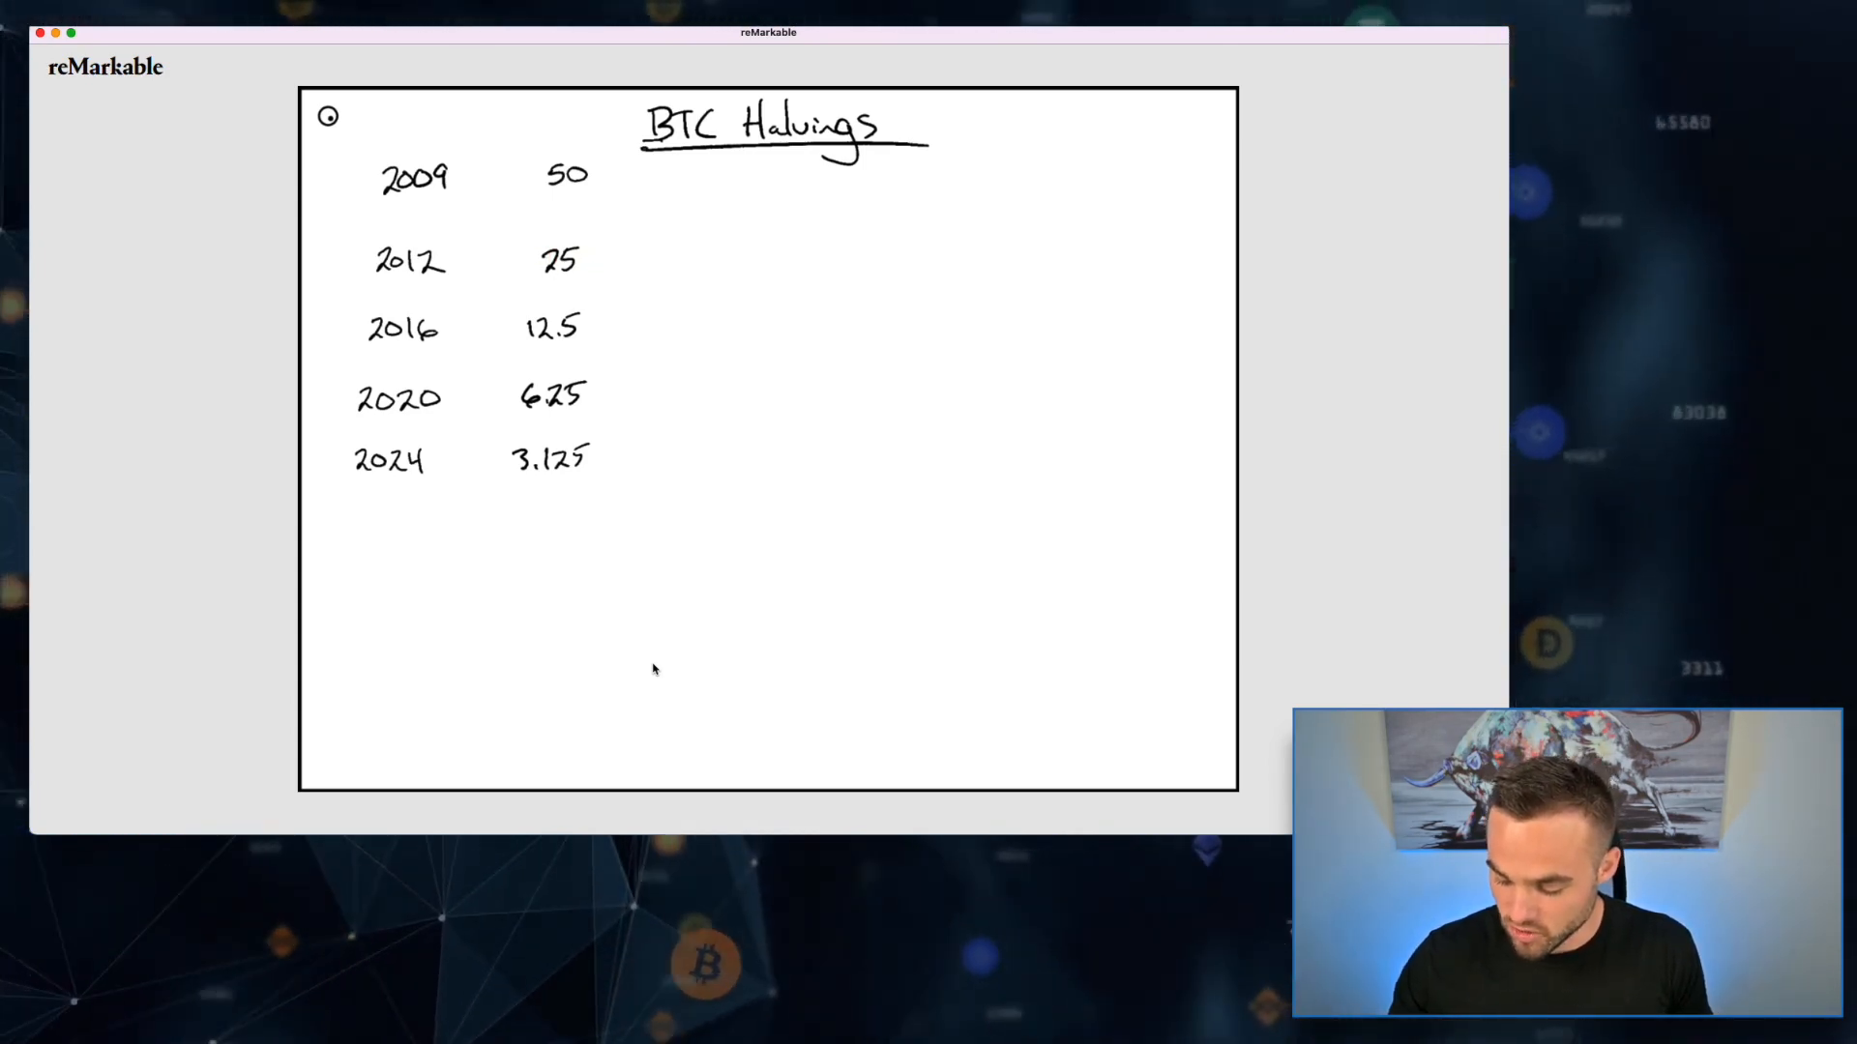
- Handwrite price multipliers 100X, 30X and 8X beside the 2012, 2016 and 2020 rows
{"action": "type", "text": "100X"}
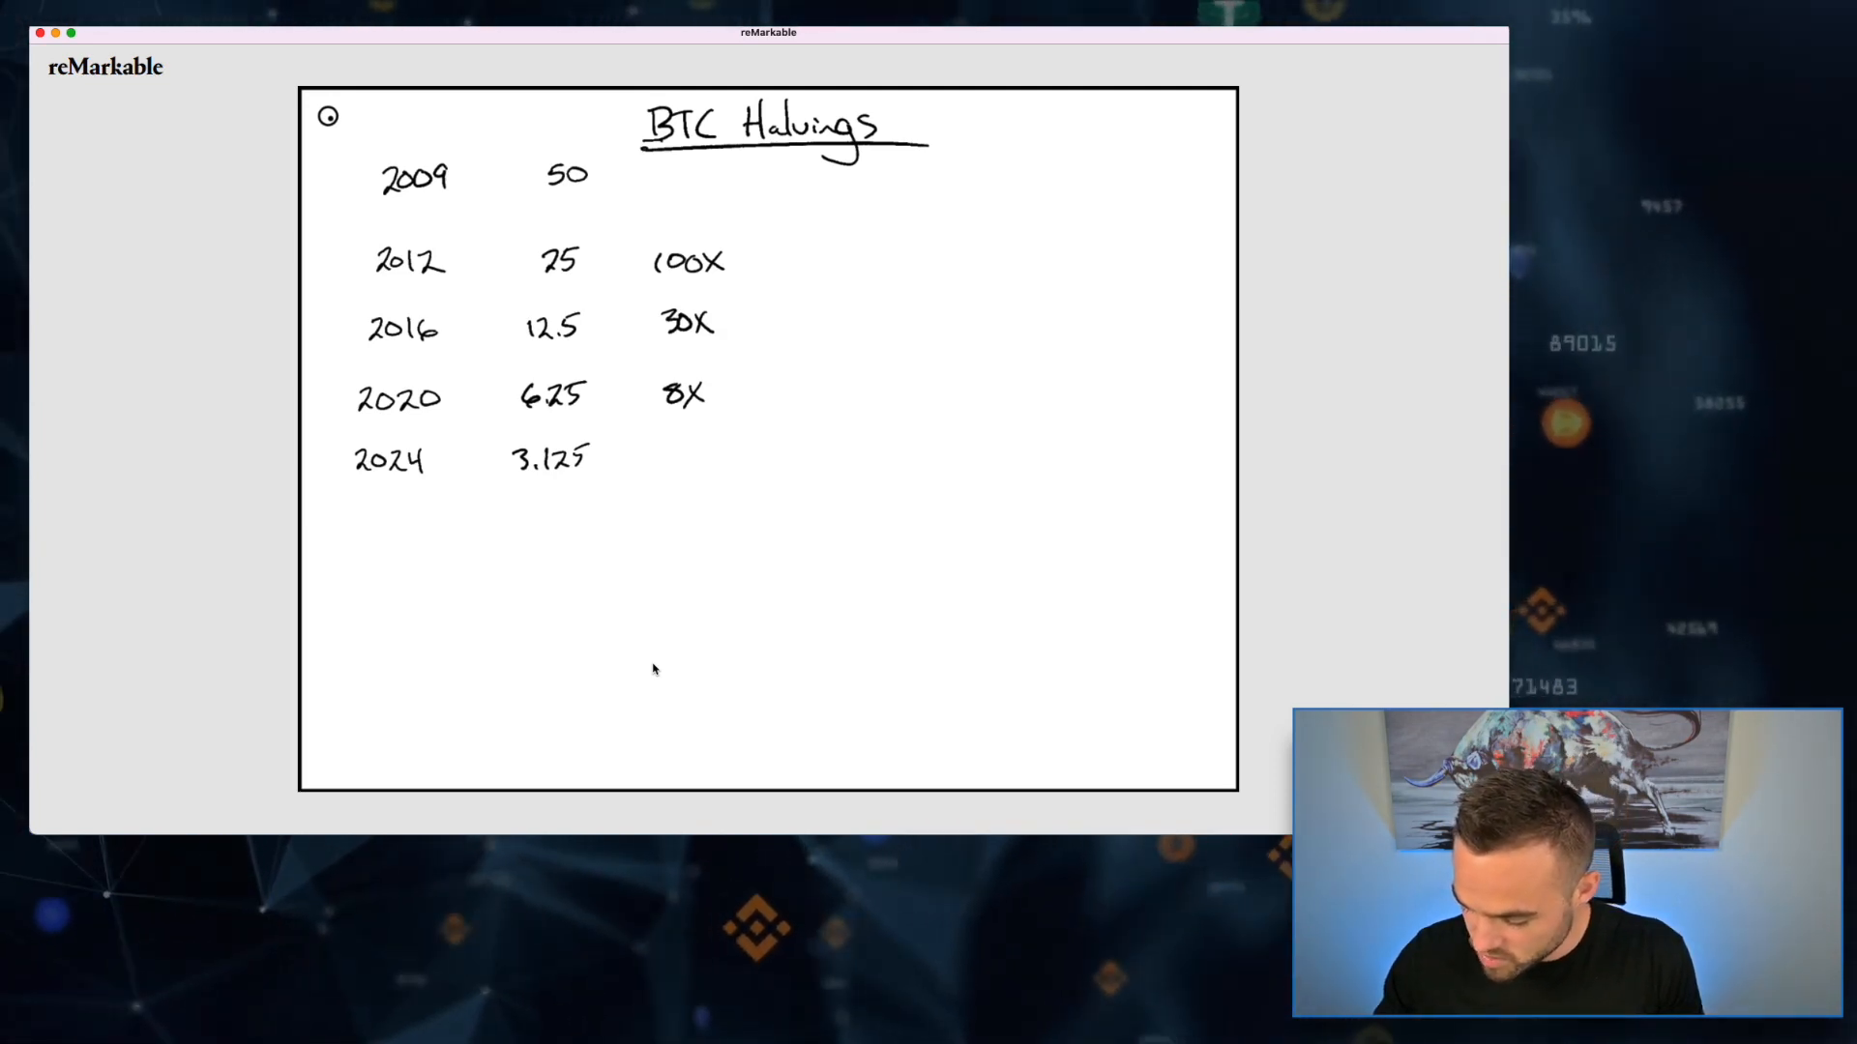
- Draw an S-curve below the table and write 2-3X beside the 2024 row
{"action": "left_click_drag", "start_coordinate": [693, 708], "coordinate": [756, 704]}
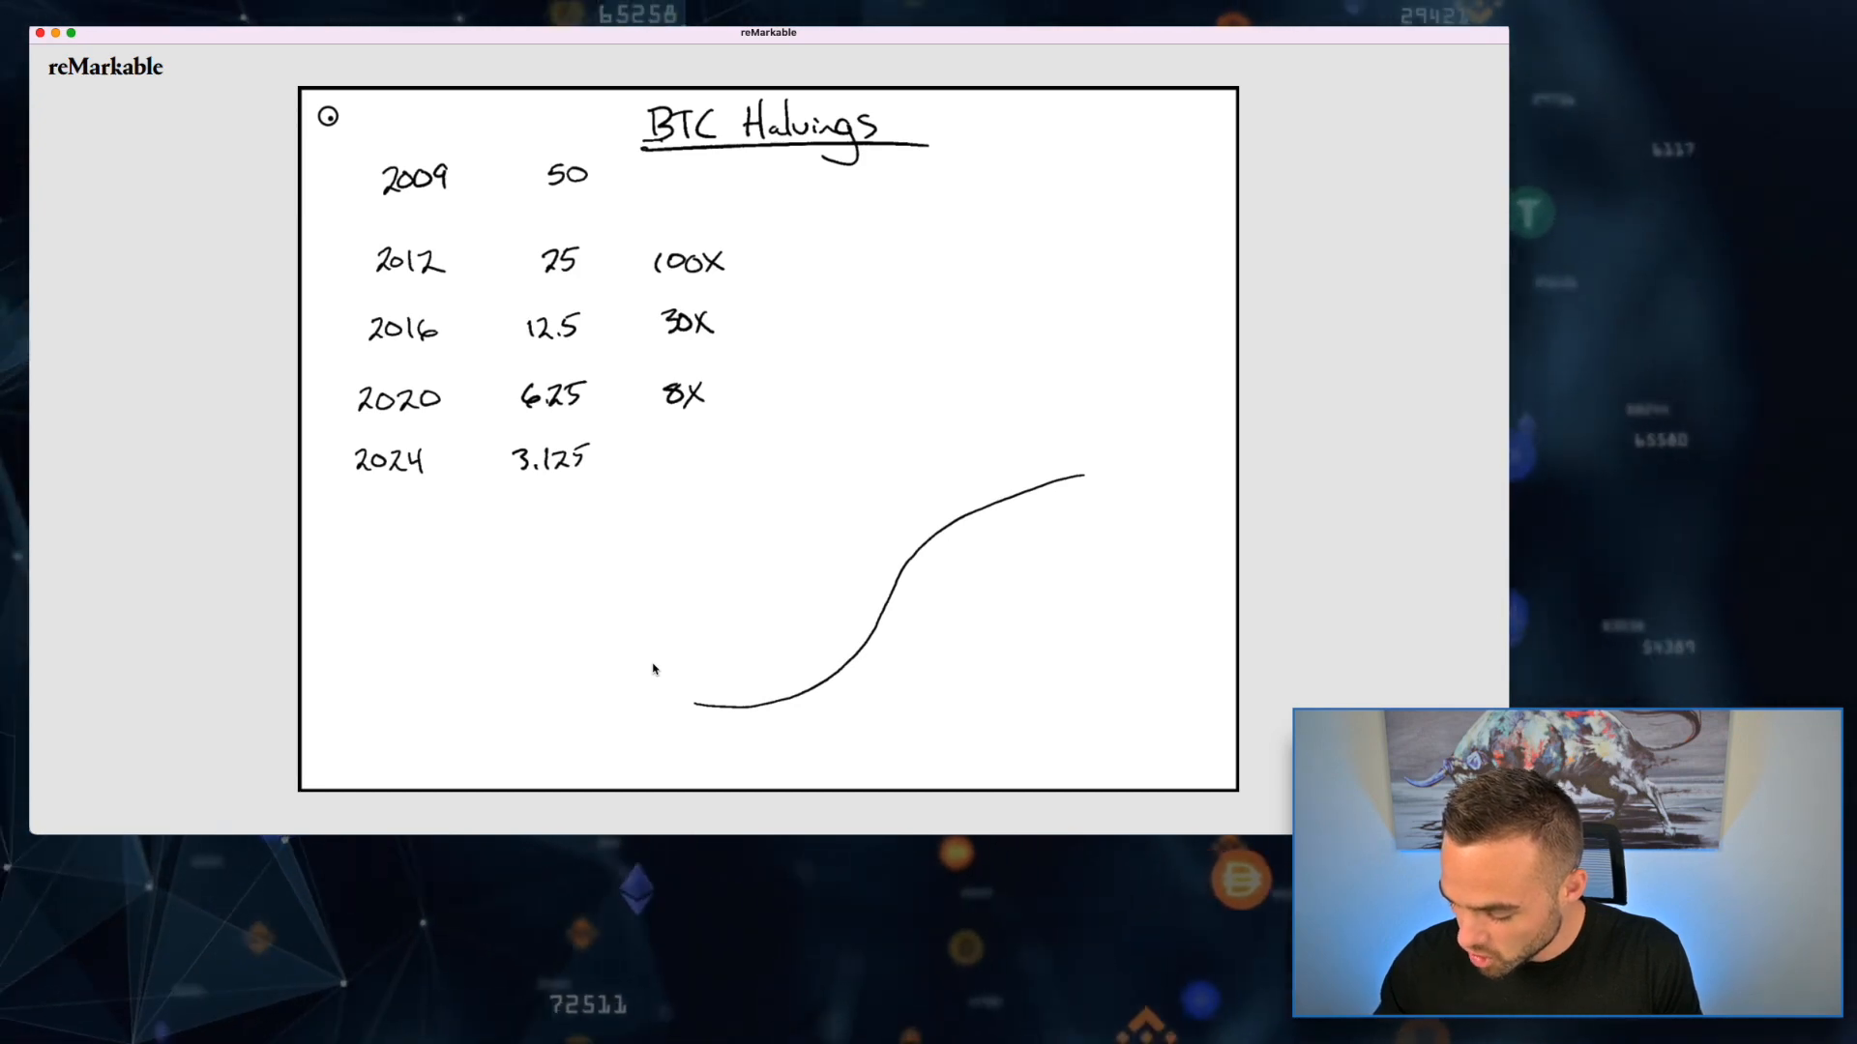
{"action": "left_click", "coordinate": [911, 588]}
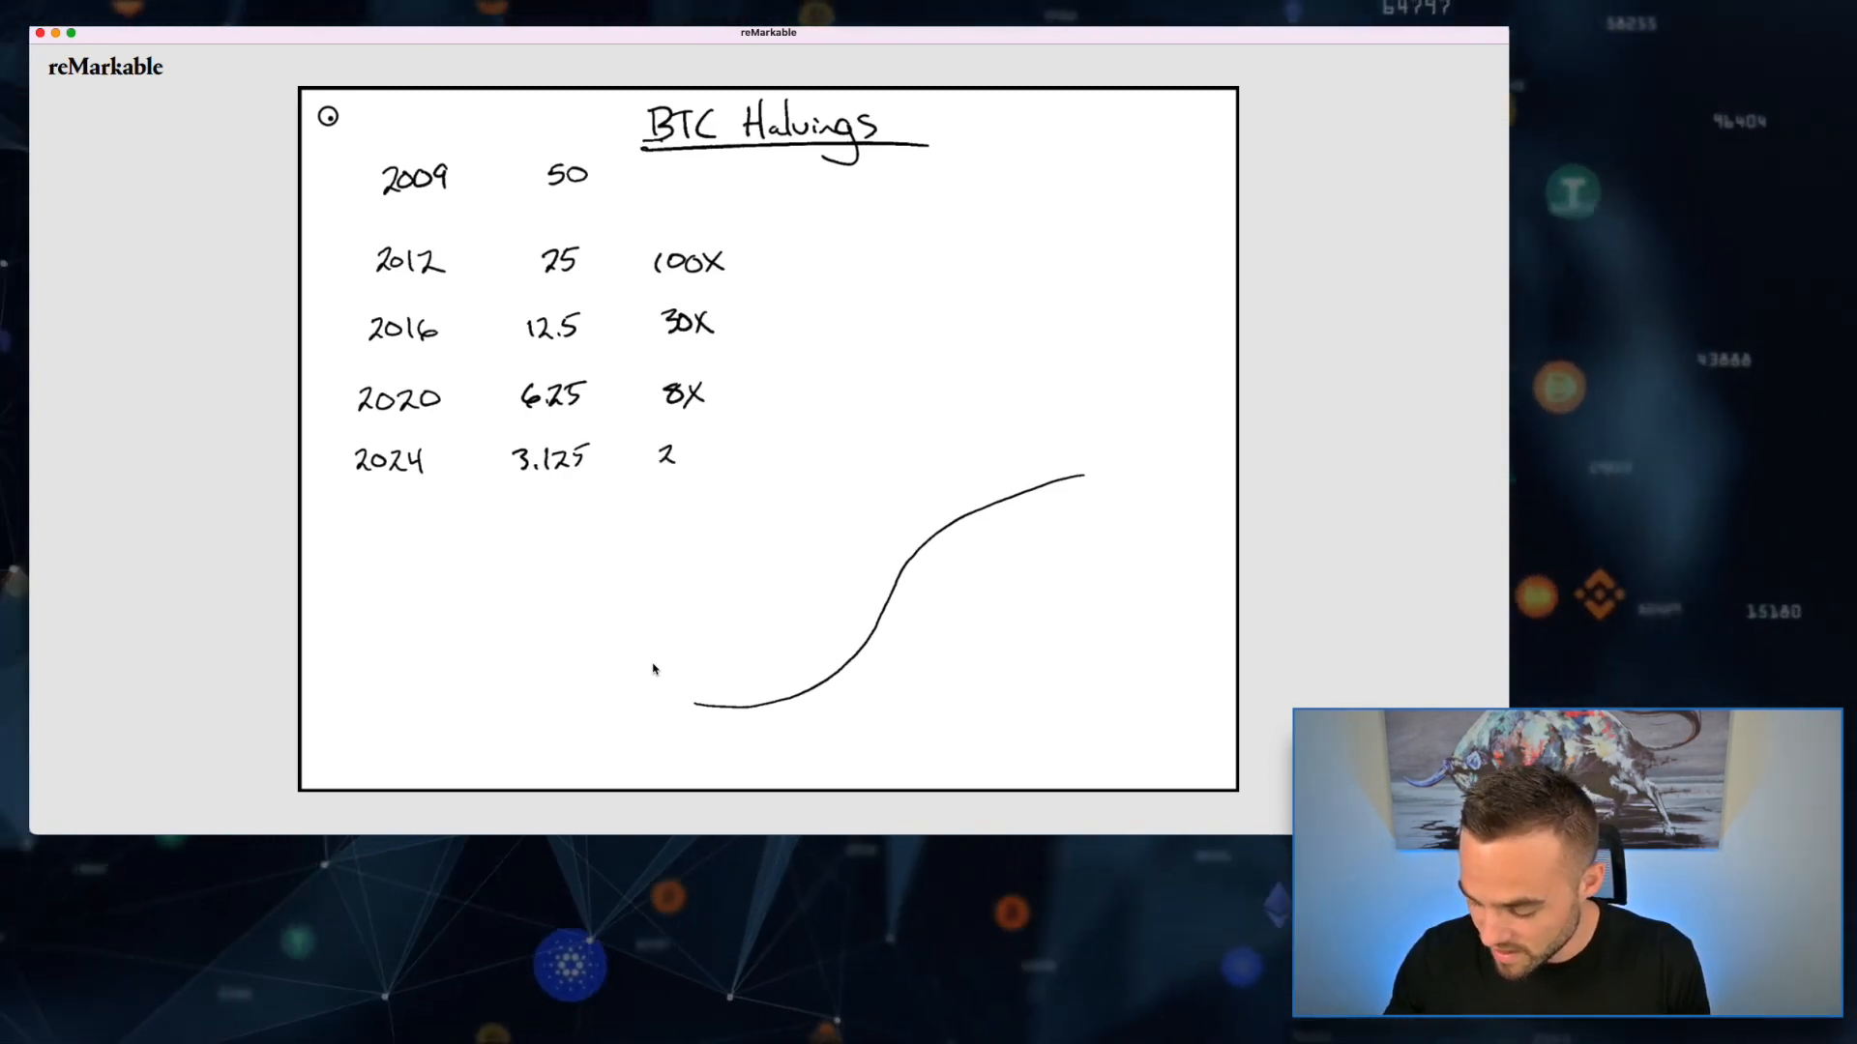
{"action": "type", "text": "-3X"}
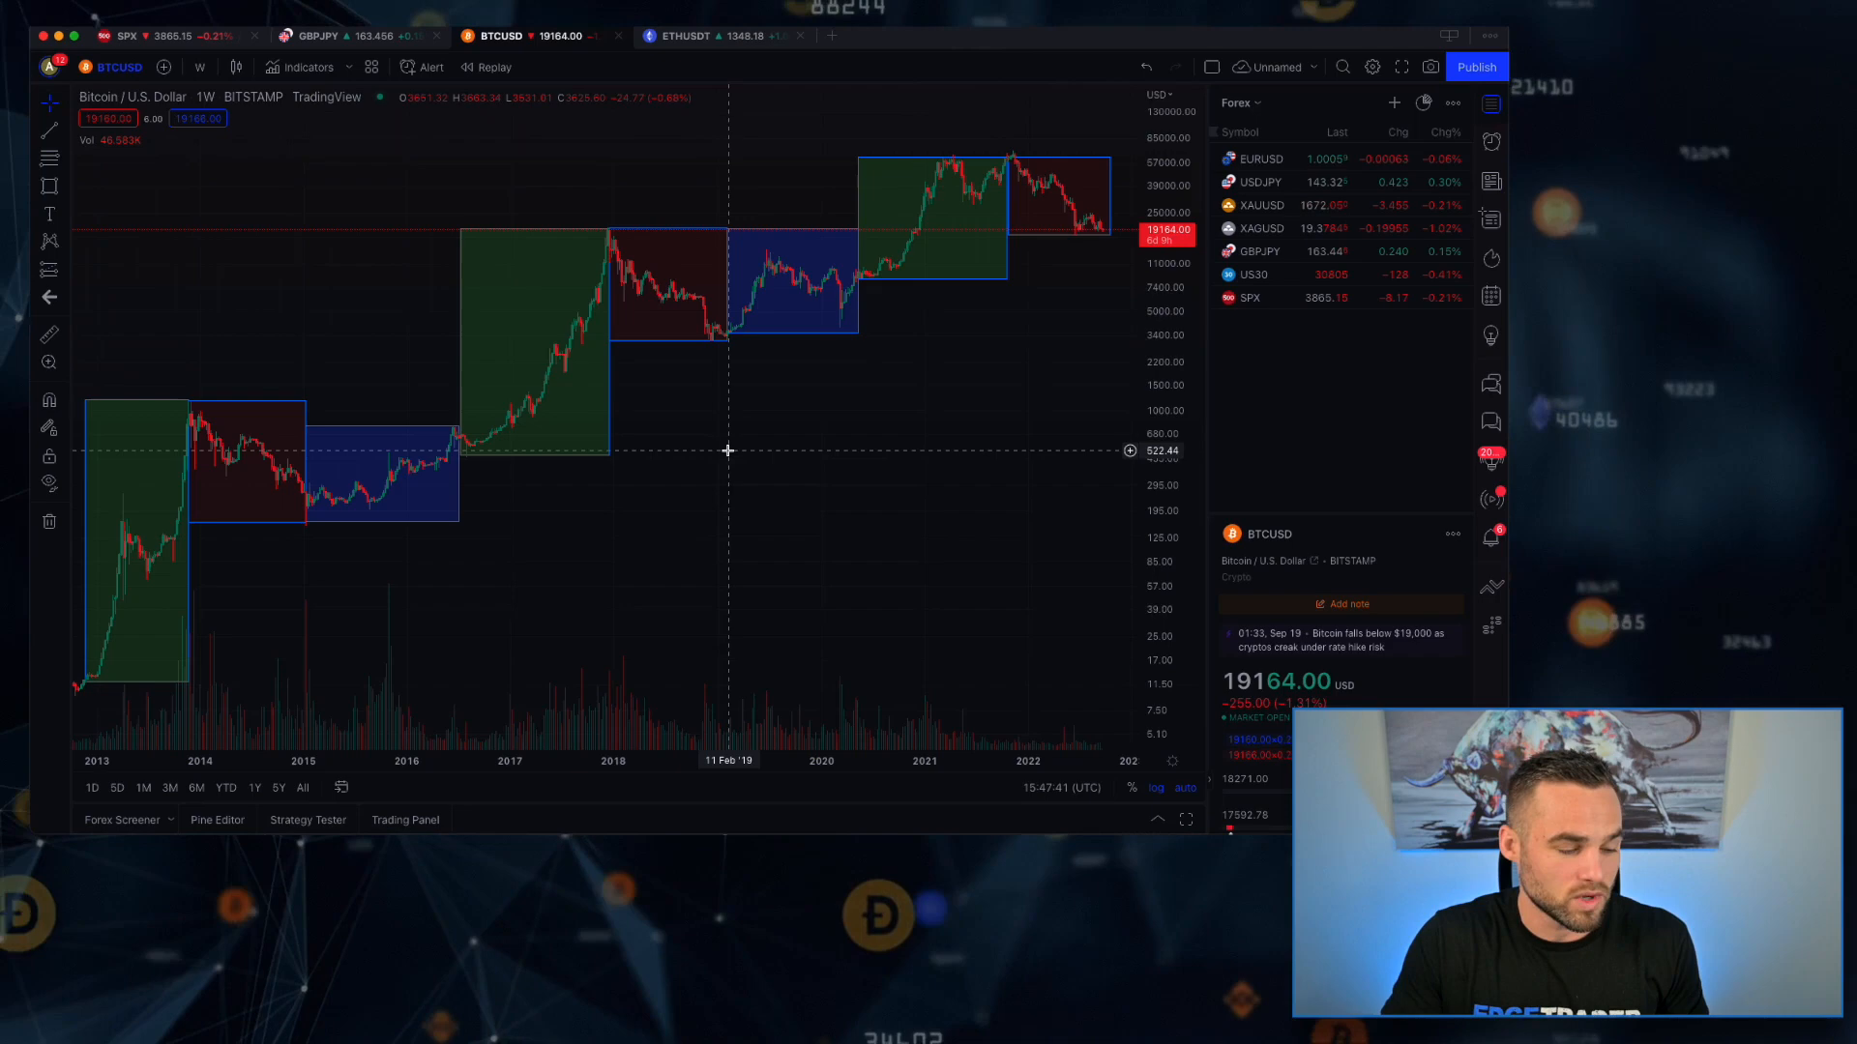
{"action": "mouse_move", "coordinate": [740, 391]}
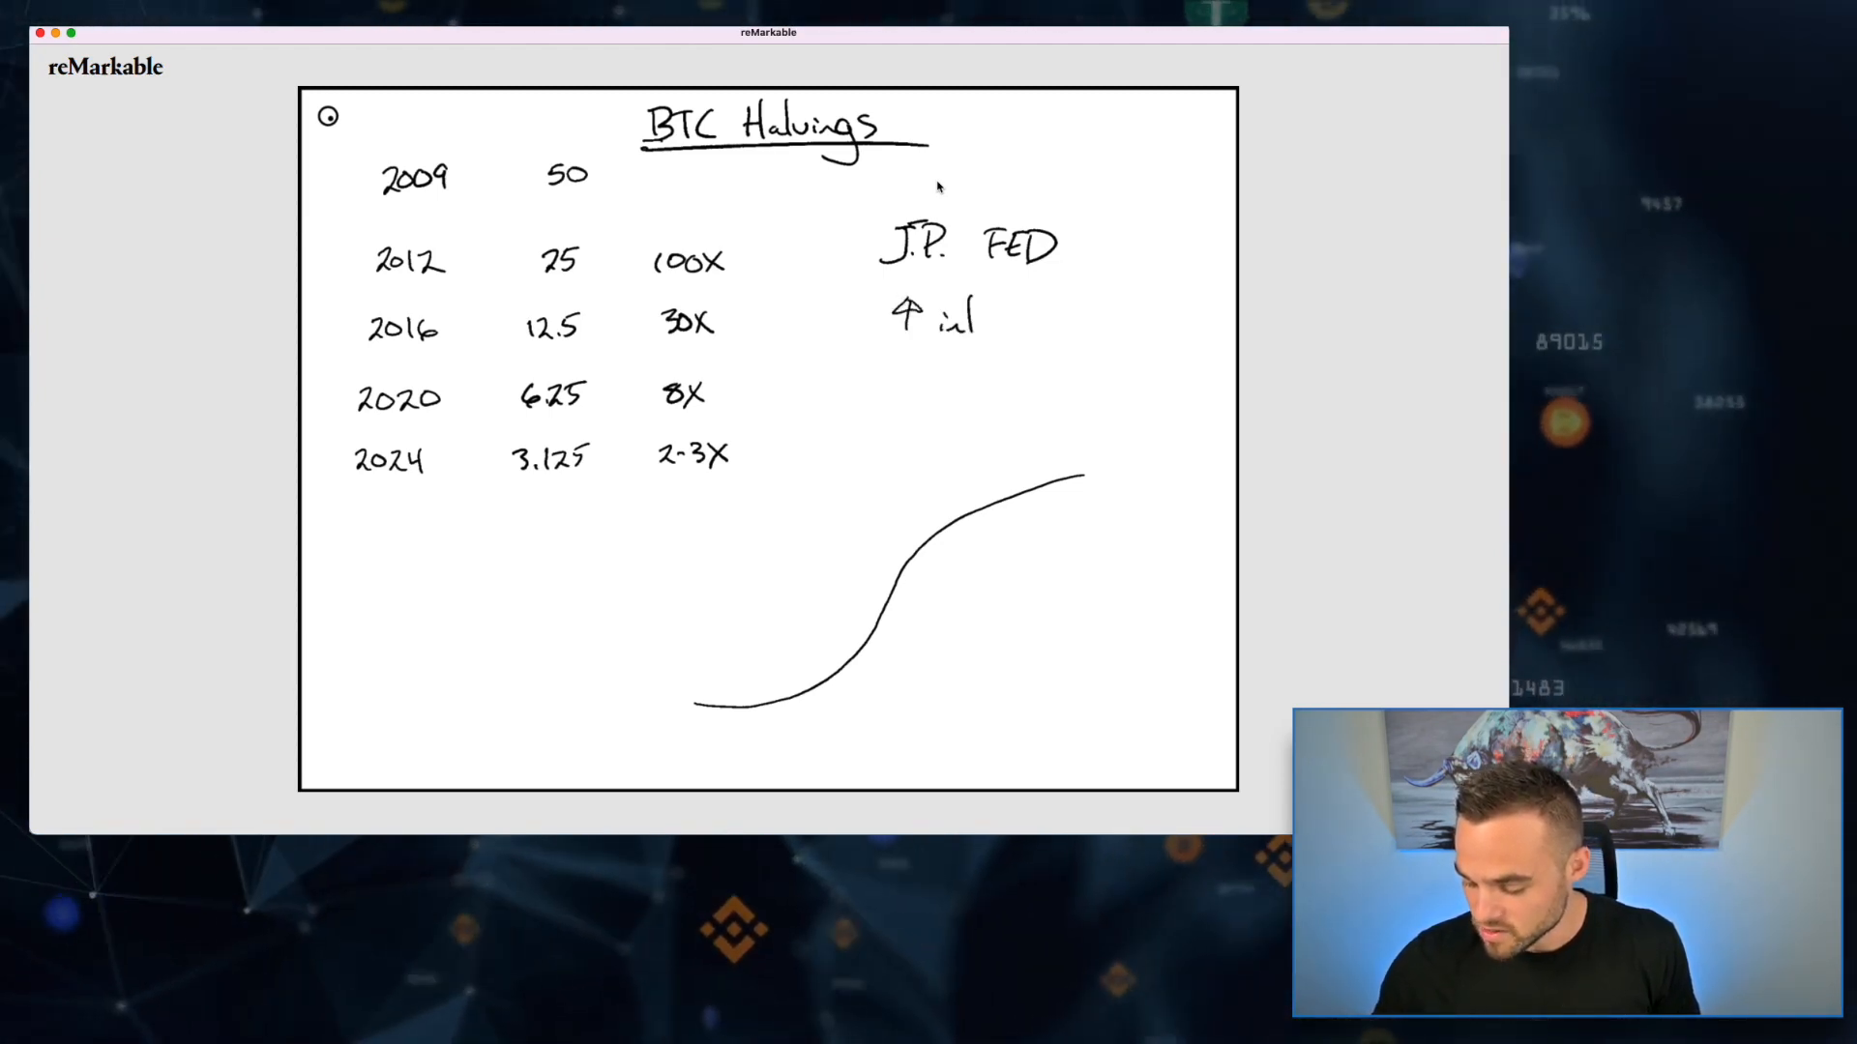
- Handwrite 'J.P. FED' and '↑ interest' to the right of the multiplier column
{"action": "type", "text": "interest"}
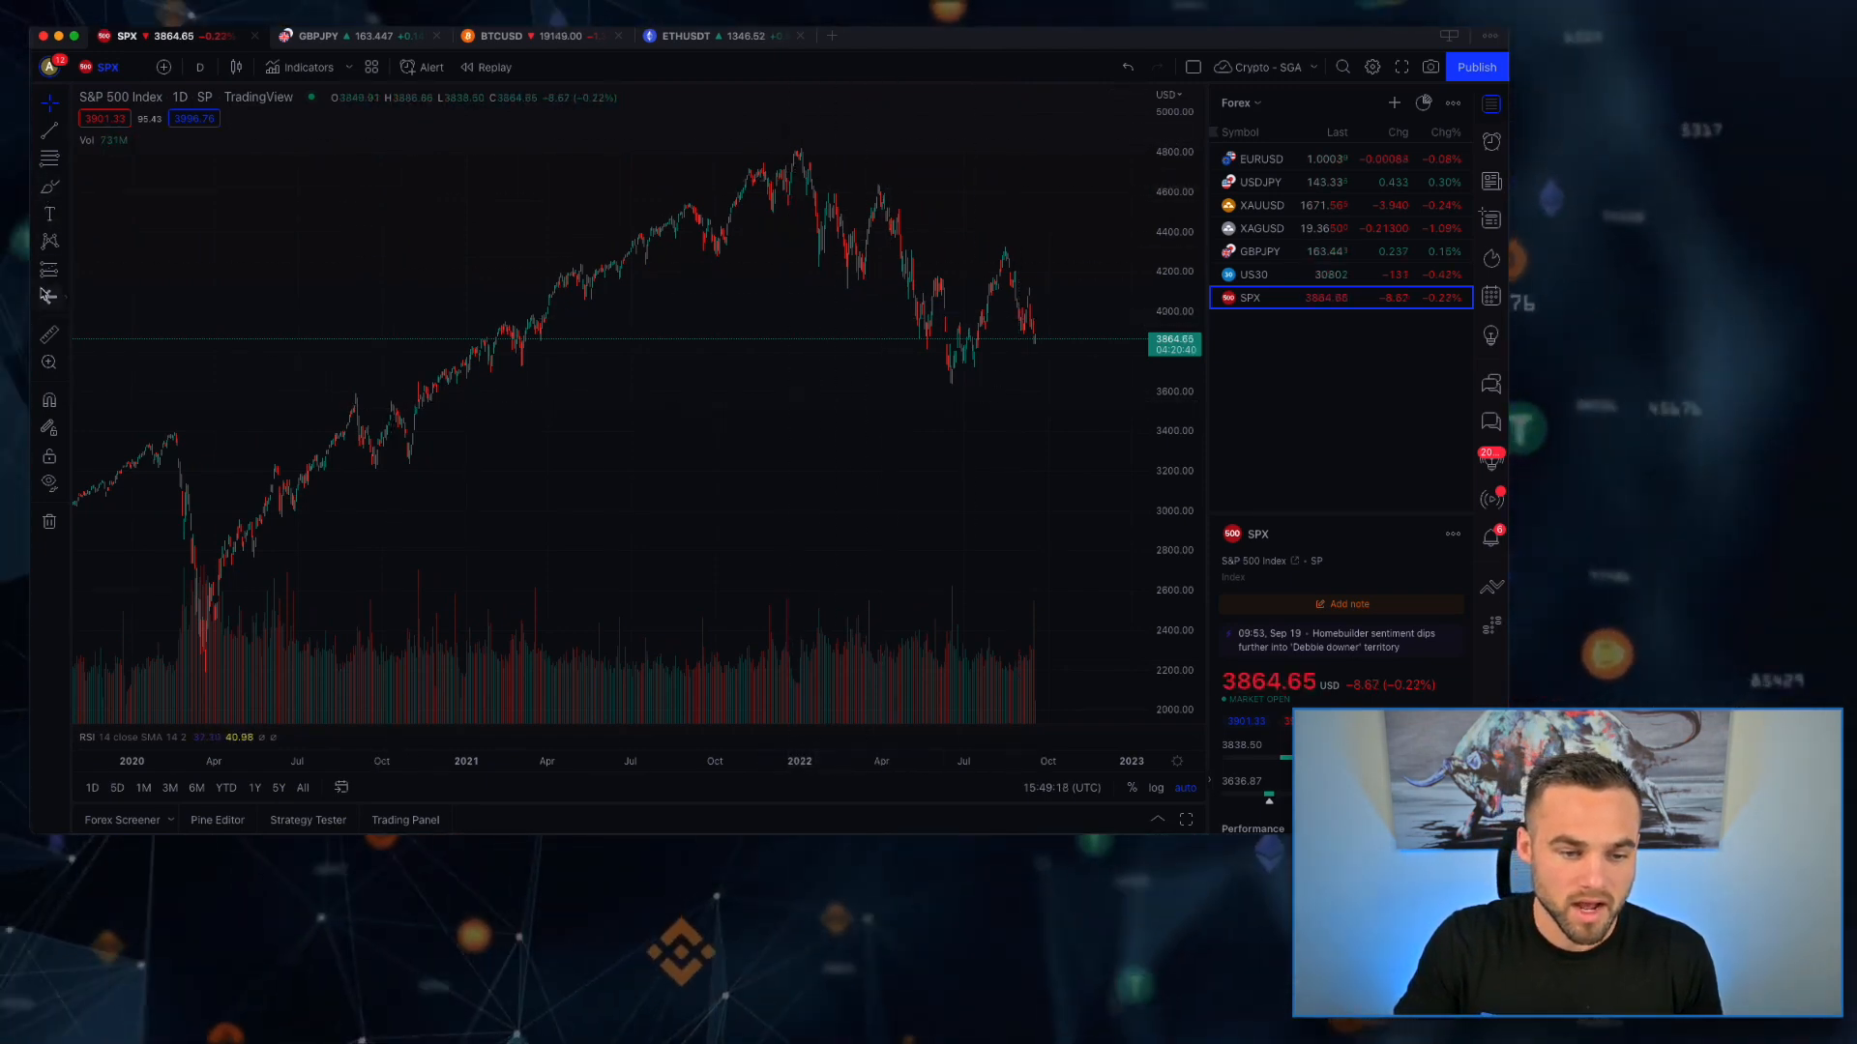
{"action": "mouse_move", "coordinate": [800, 155]}
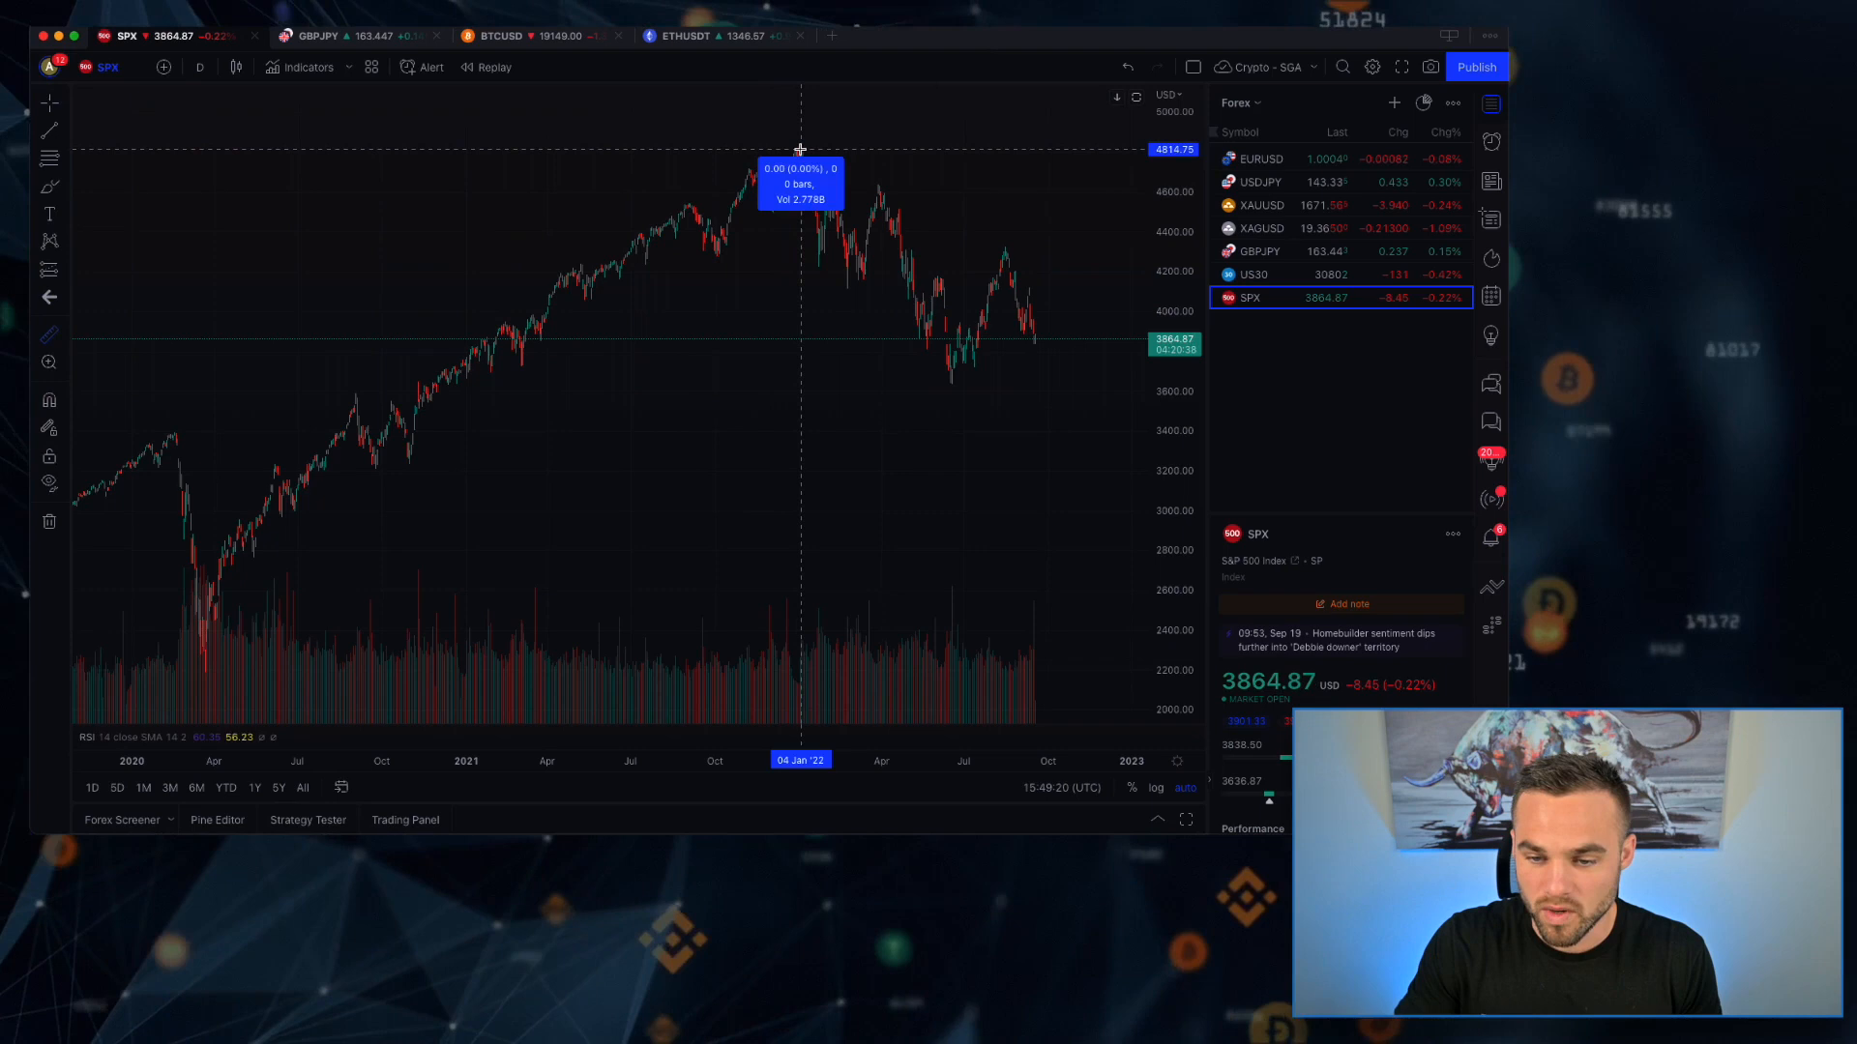
- Measure the S&P 500 price change from the January 2022 peak to the present
{"action": "left_click_drag", "start_coordinate": [803, 151], "coordinate": [906, 317]}
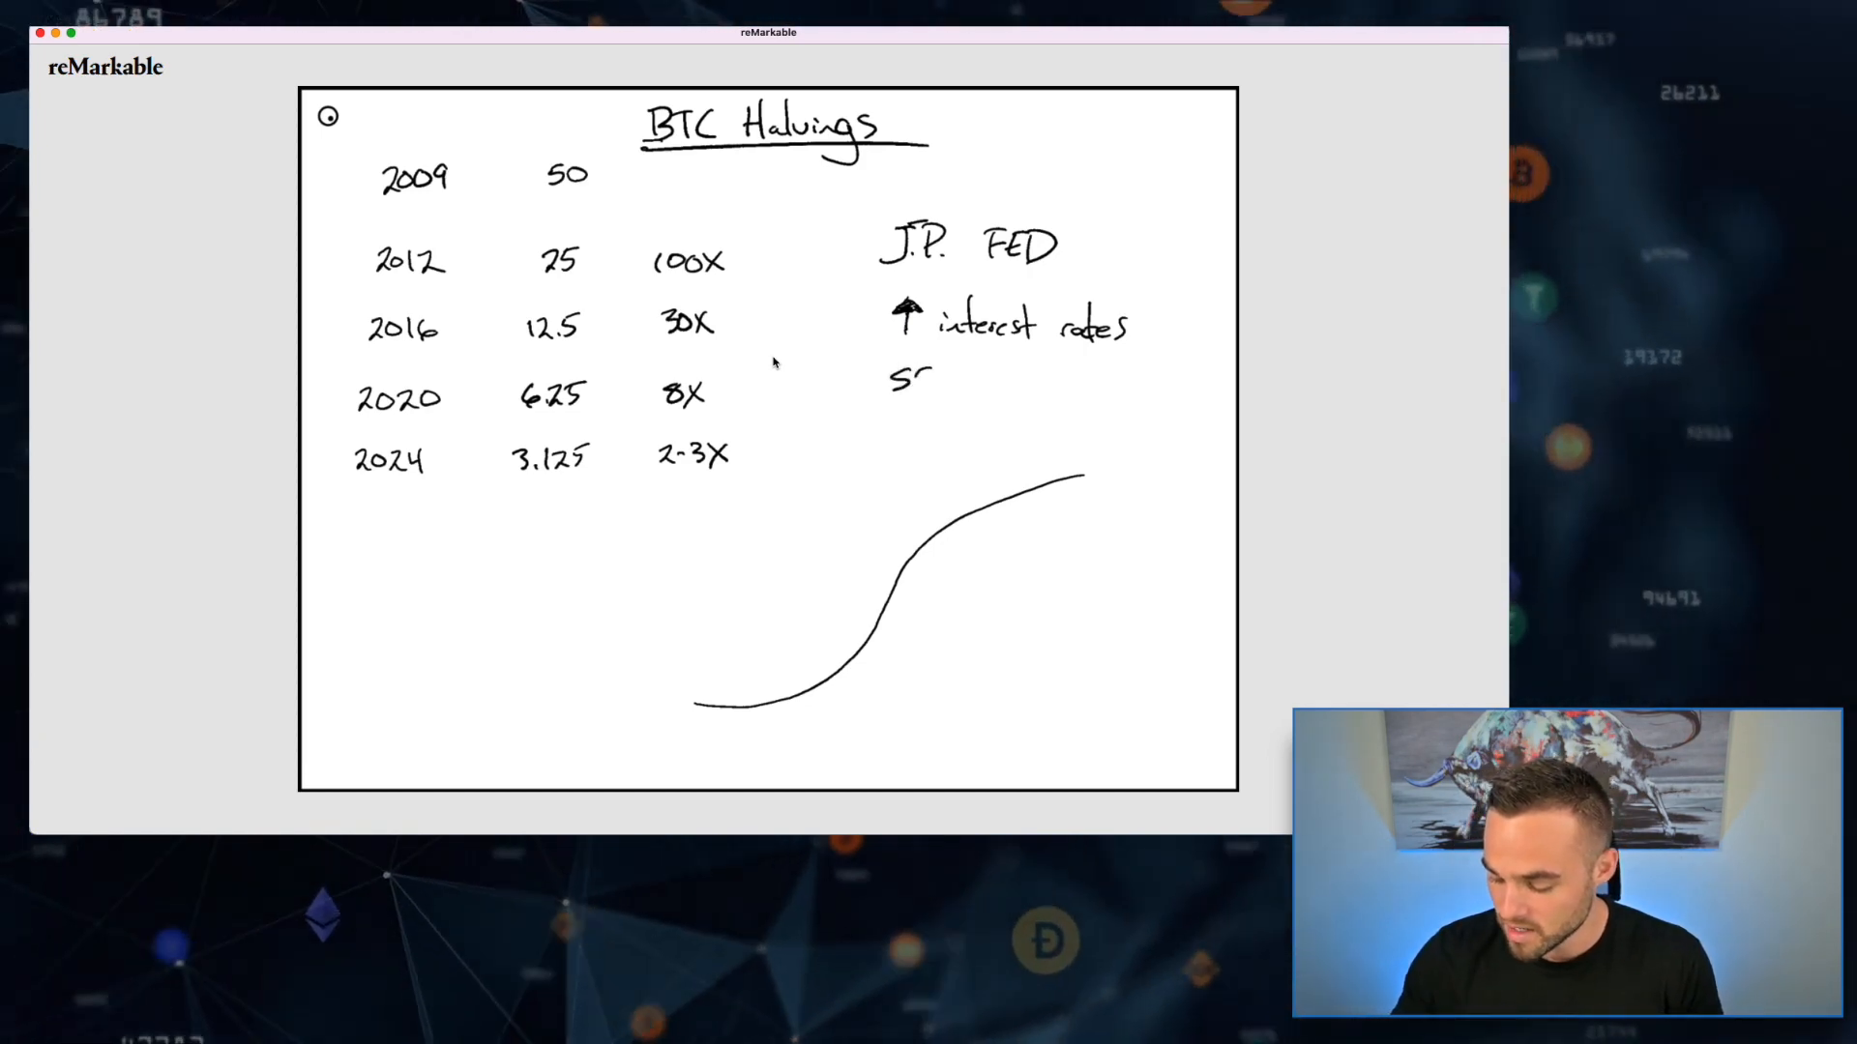
- Handwrite '$$$' beneath the '↑ interest rates' line of the FED note
{"action": "type", "text": "$$$"}
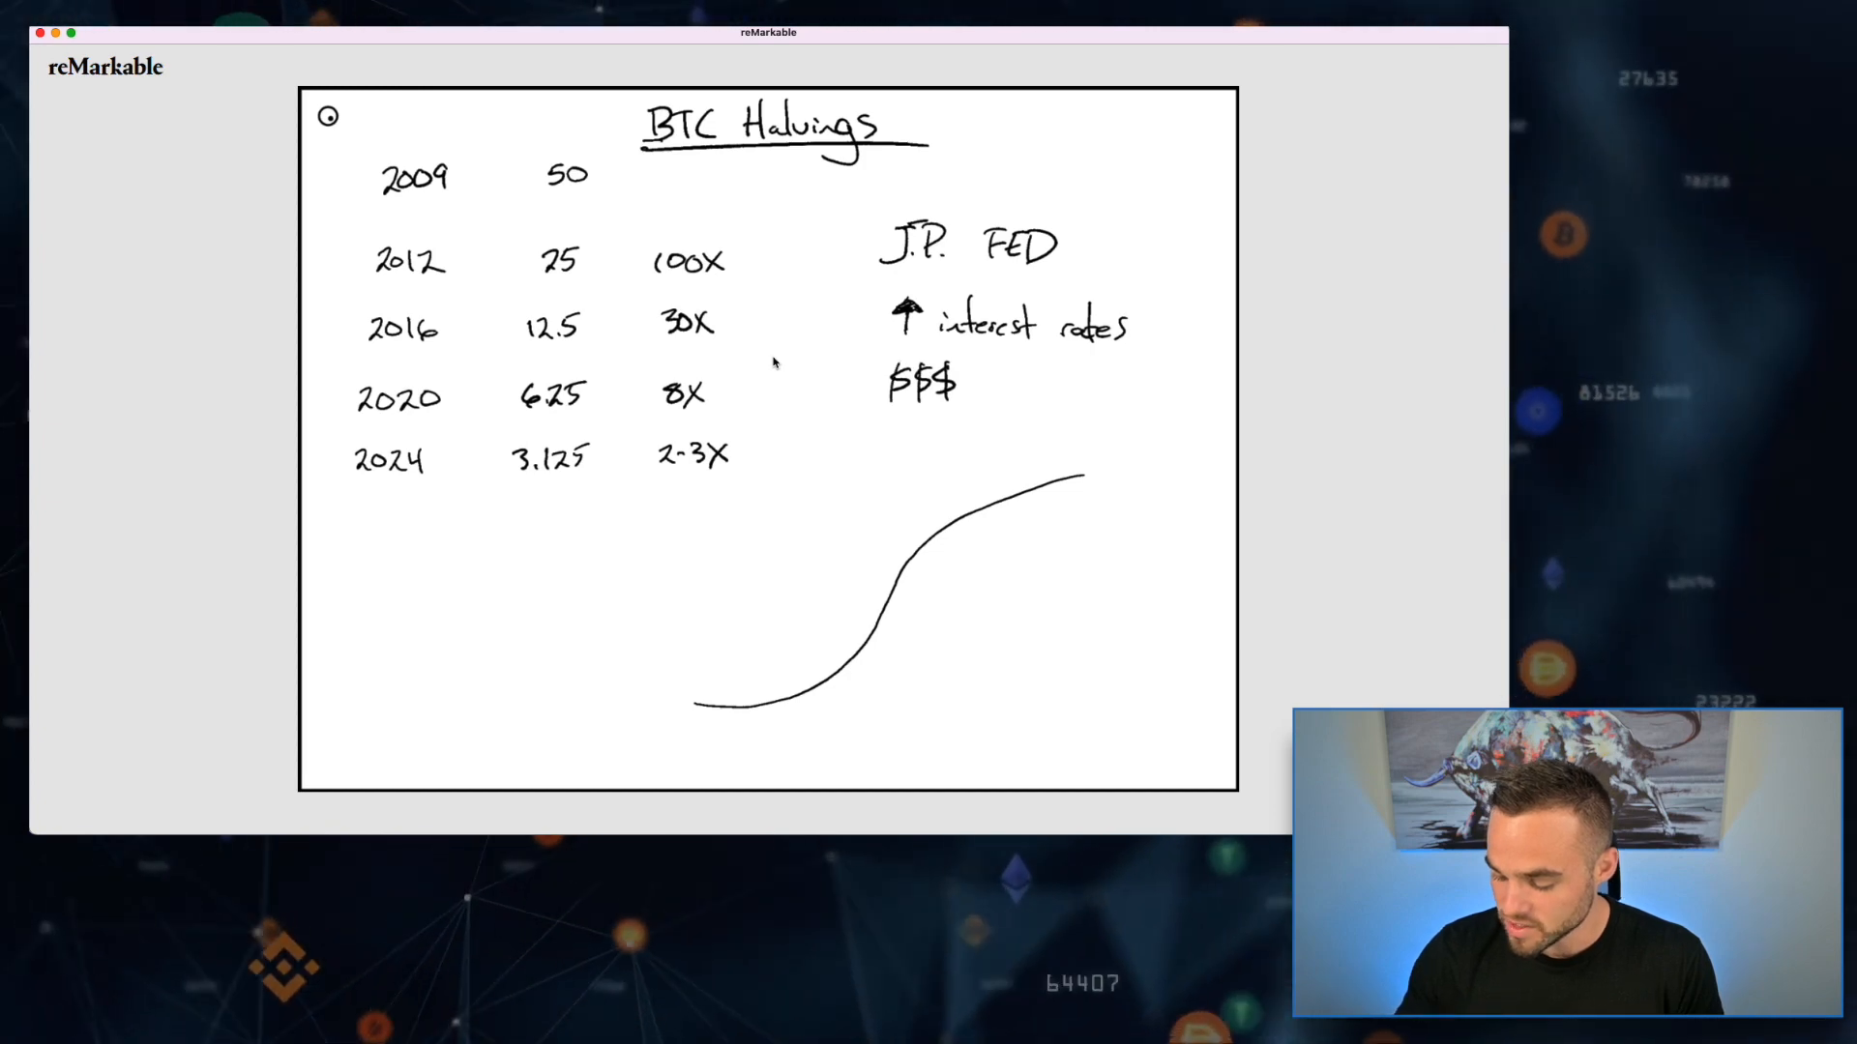
{"action": "left_click", "coordinate": [1000, 380]}
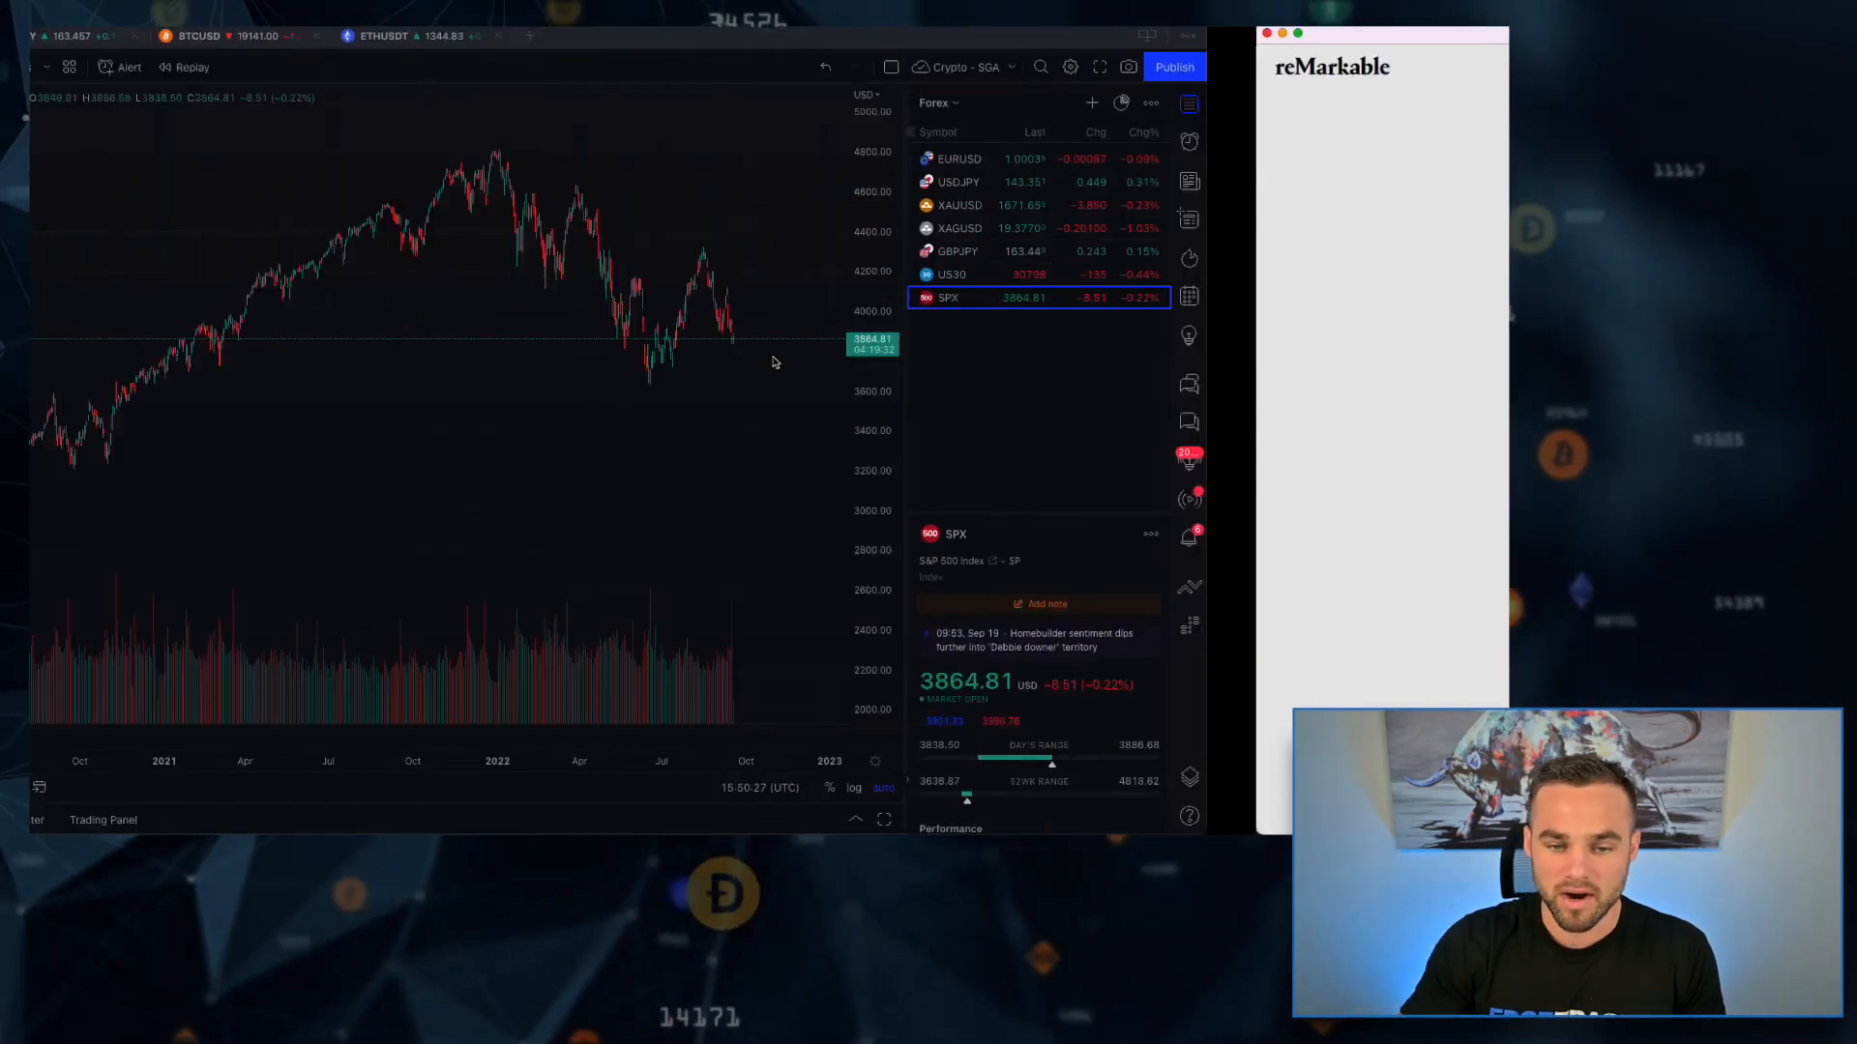
- Switch to the weekly BTCUSD chart with the halving-cycle boxes
{"action": "left_click", "coordinate": [526, 35]}
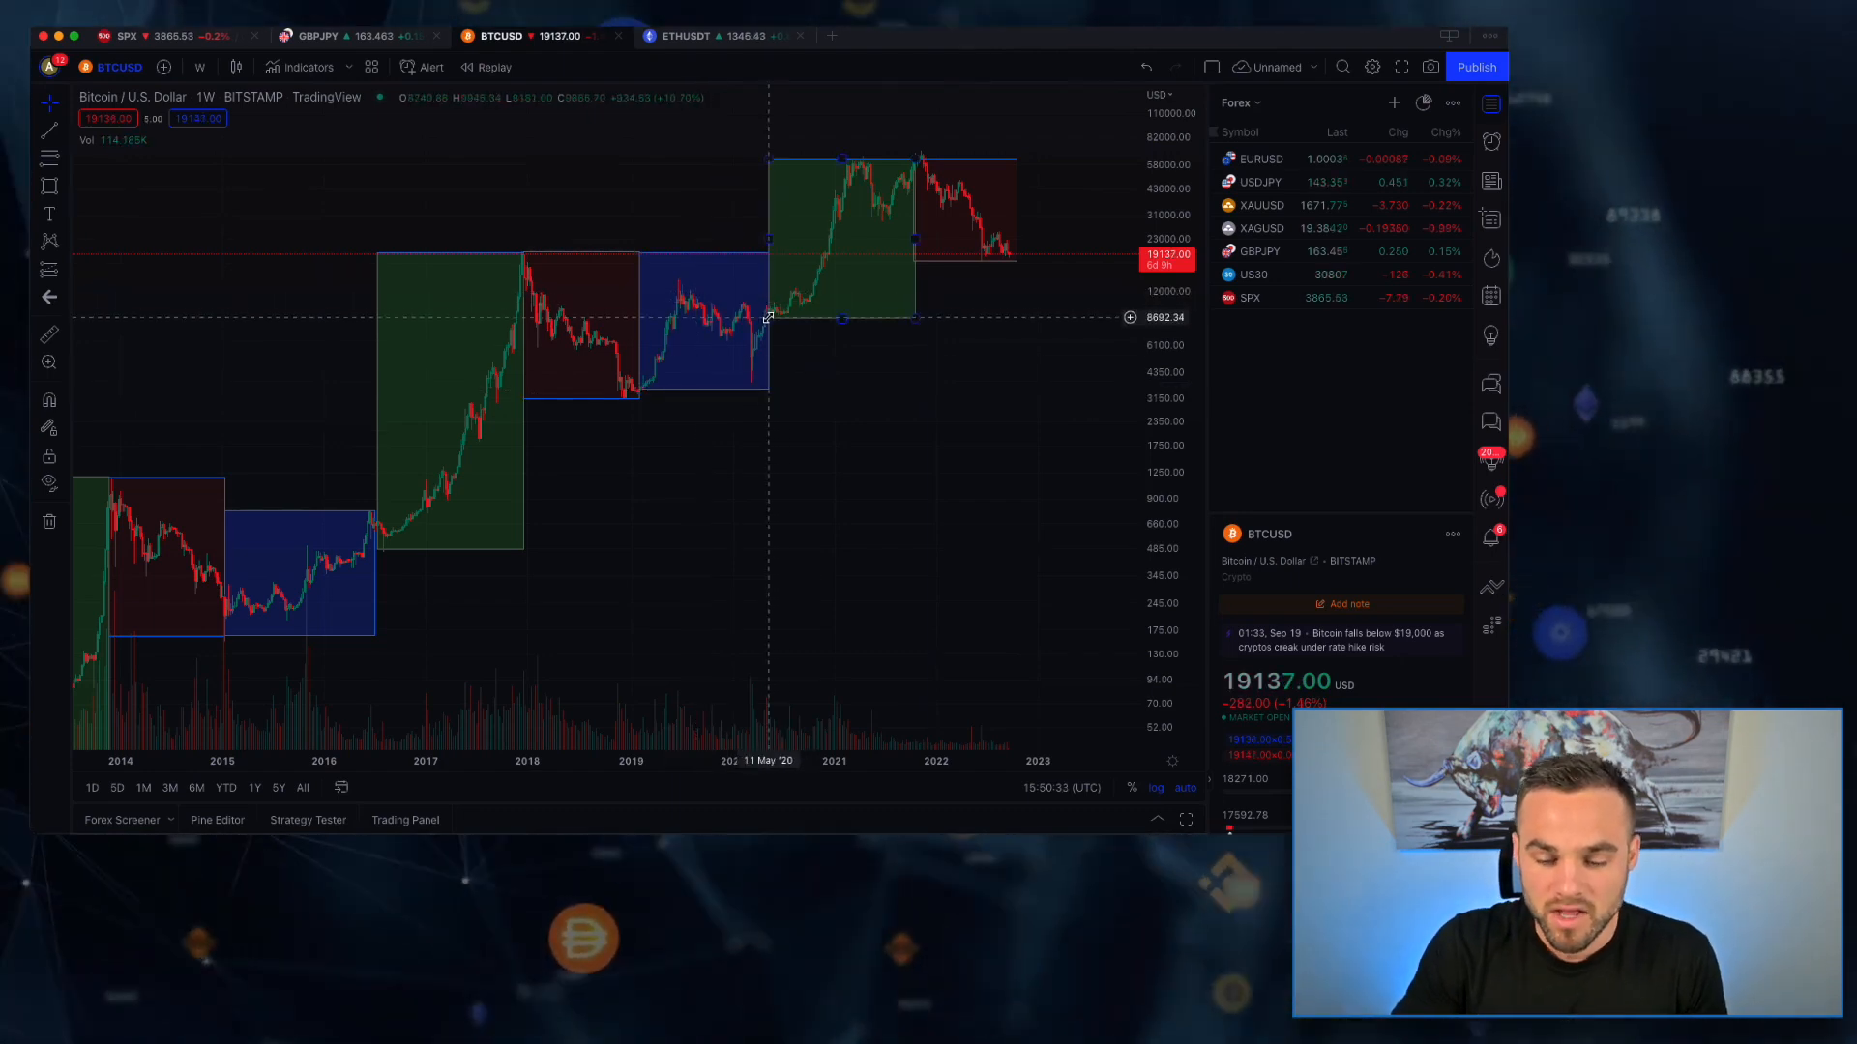
{"action": "mouse_move", "coordinate": [926, 249]}
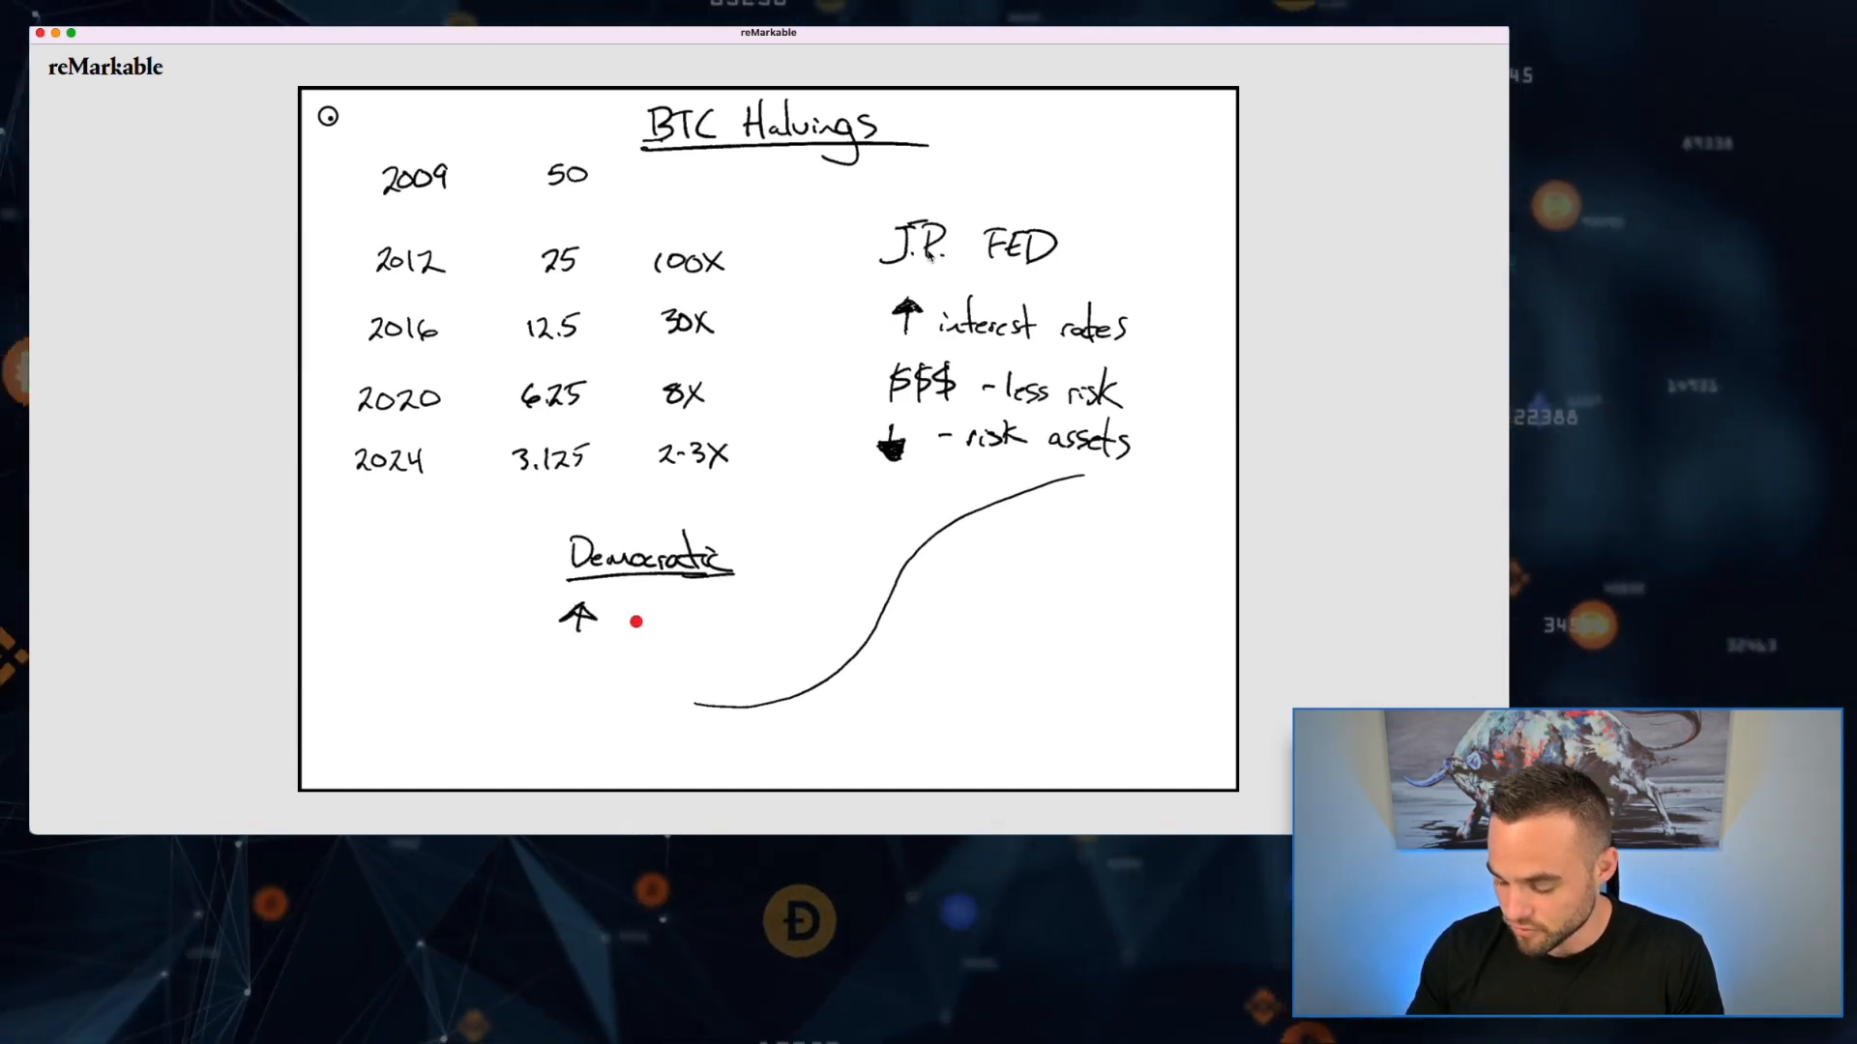
- Write '- less risk', '↓ - risk assets', then a 'Democratic' heading with '↑ food, fuel' and '↓ stock'
{"action": "type", "text": "food, fuel"}
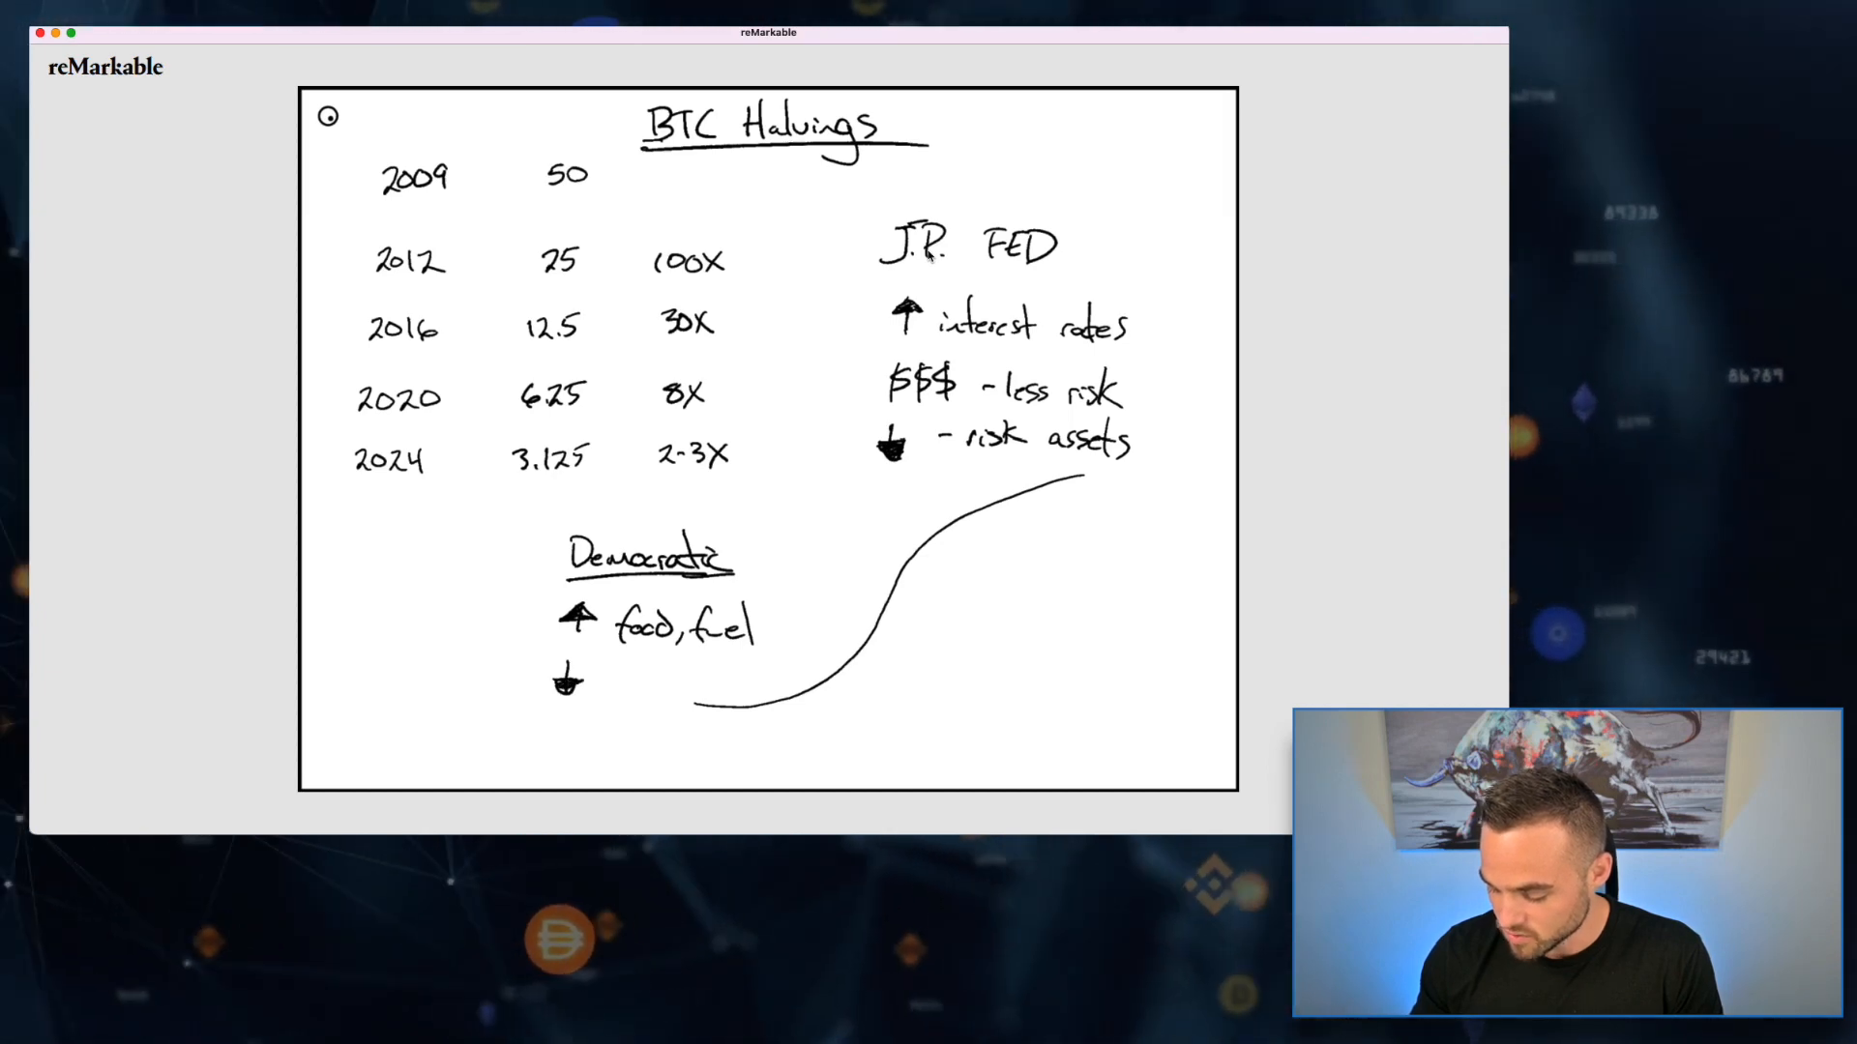
{"action": "type", "text": "stock"}
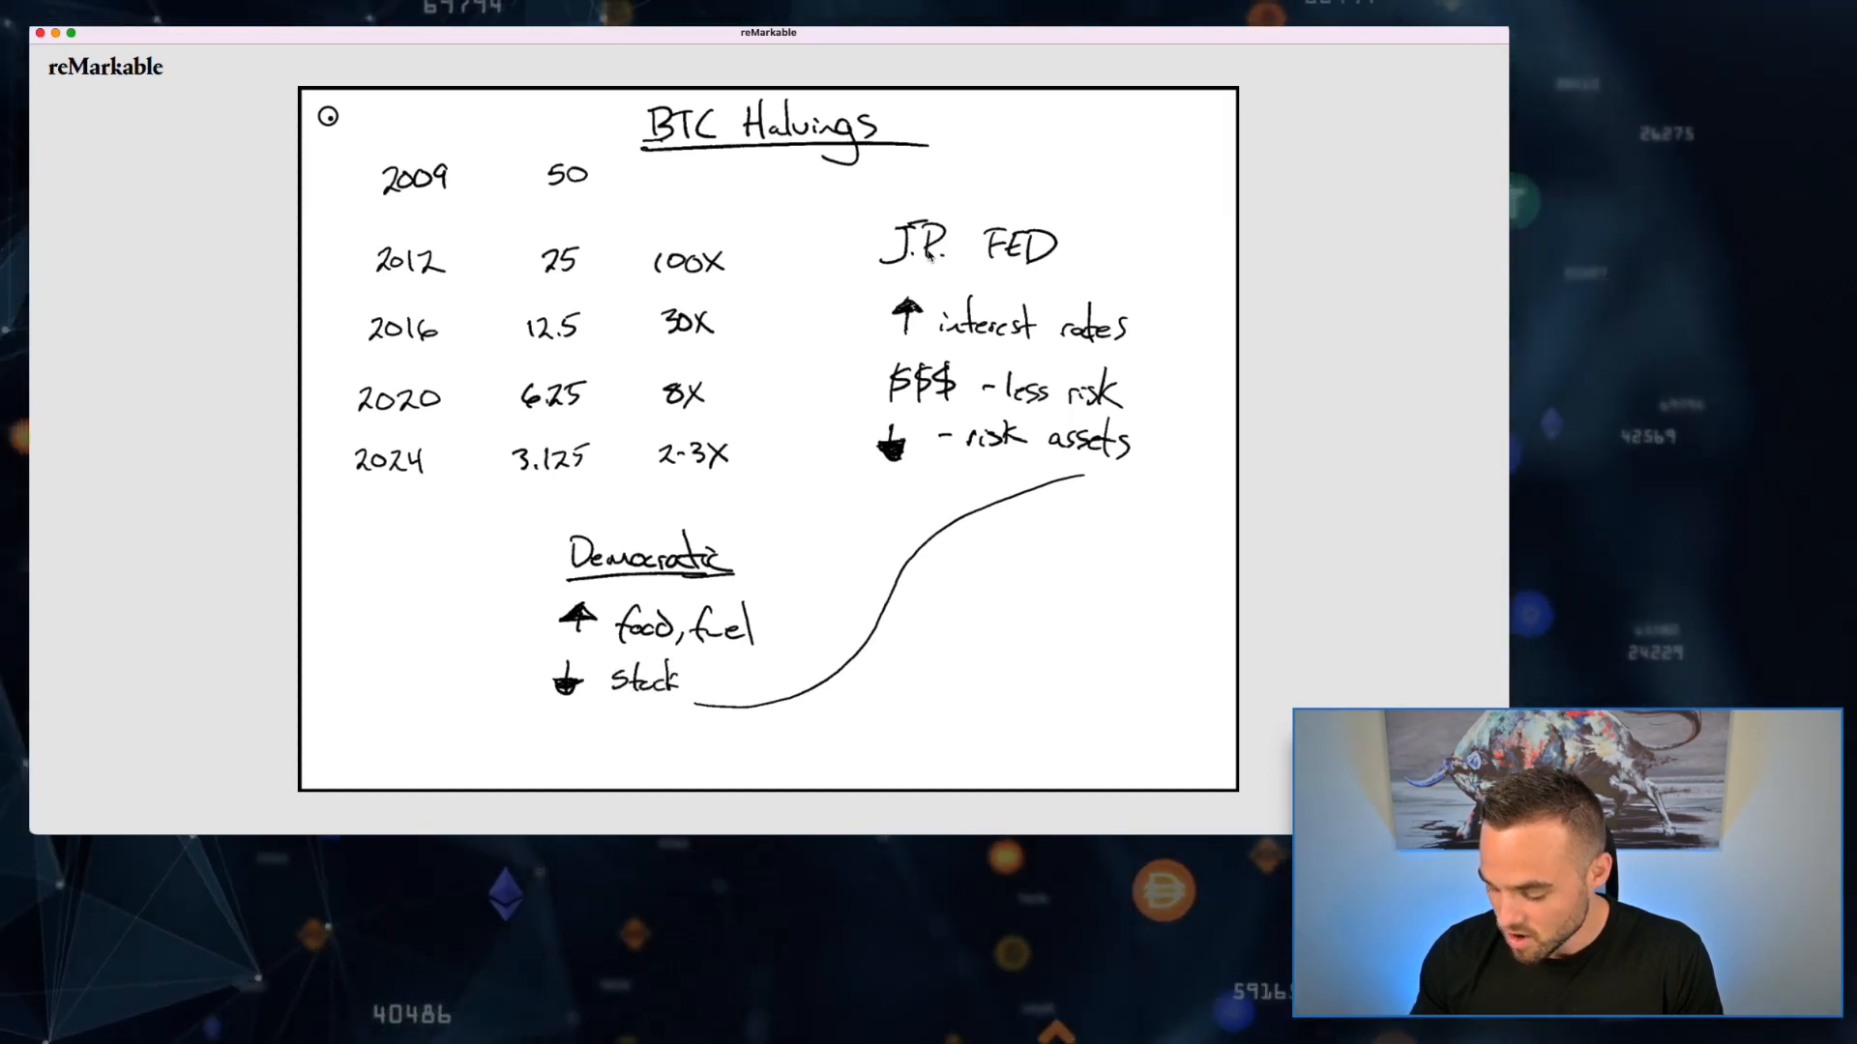